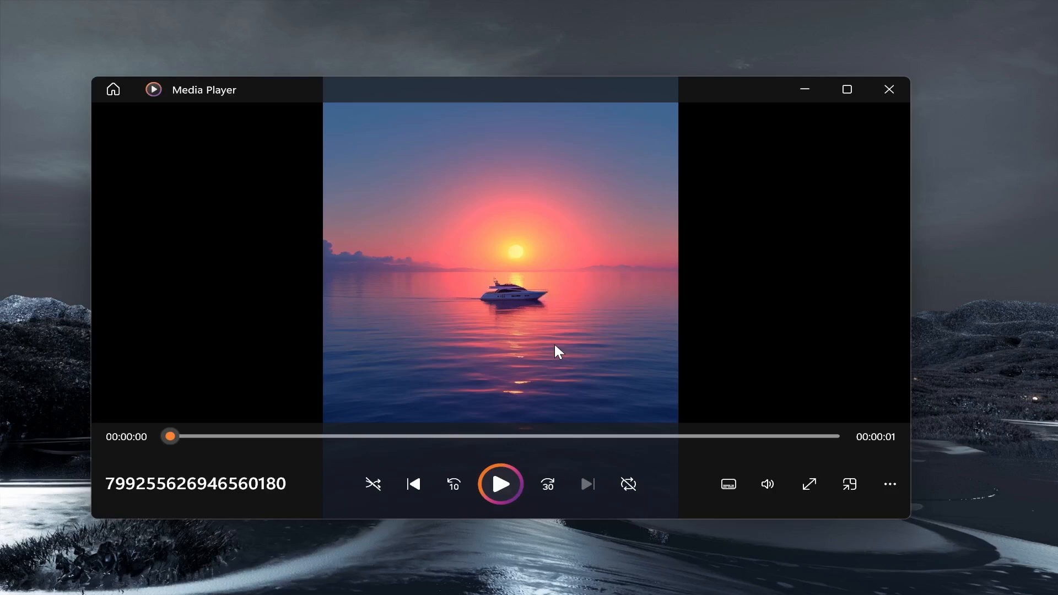
{"action": "mouse_move", "coordinate": [496, 295]}
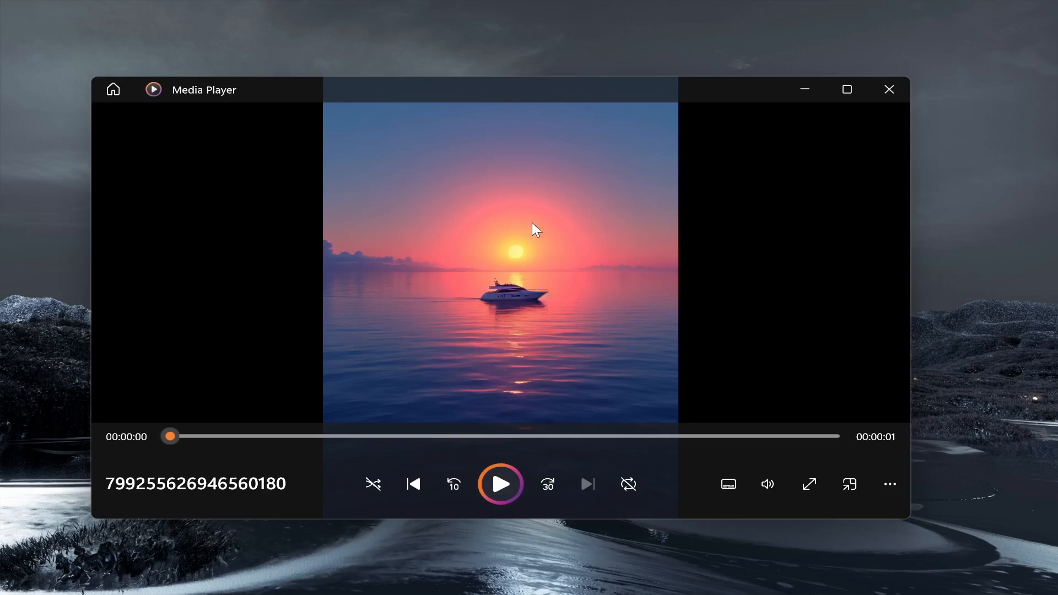
{"action": "mouse_move", "coordinate": [234, 138]}
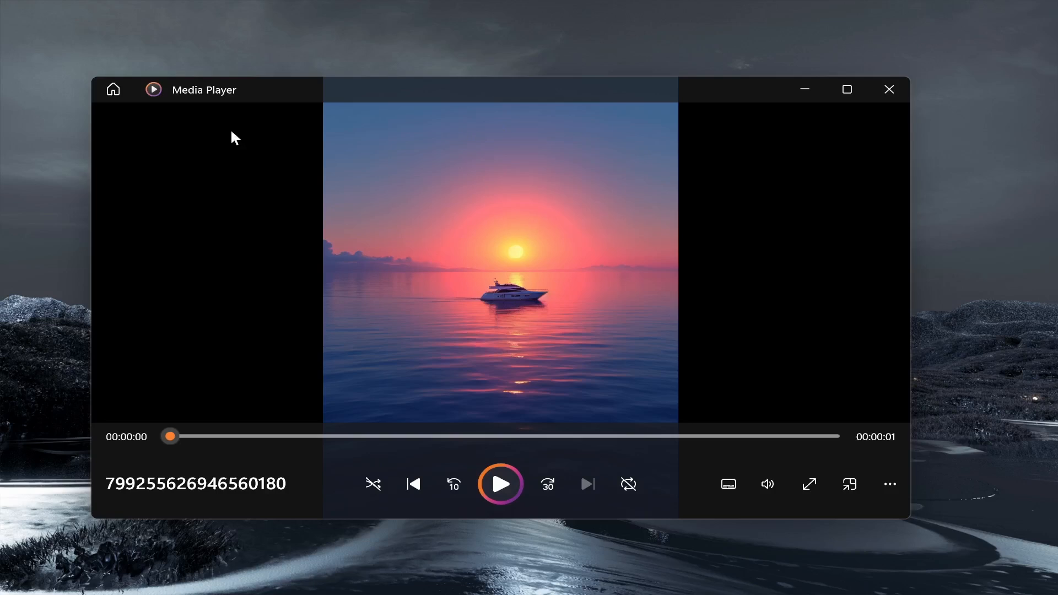
{"action": "mouse_move", "coordinate": [707, 168]}
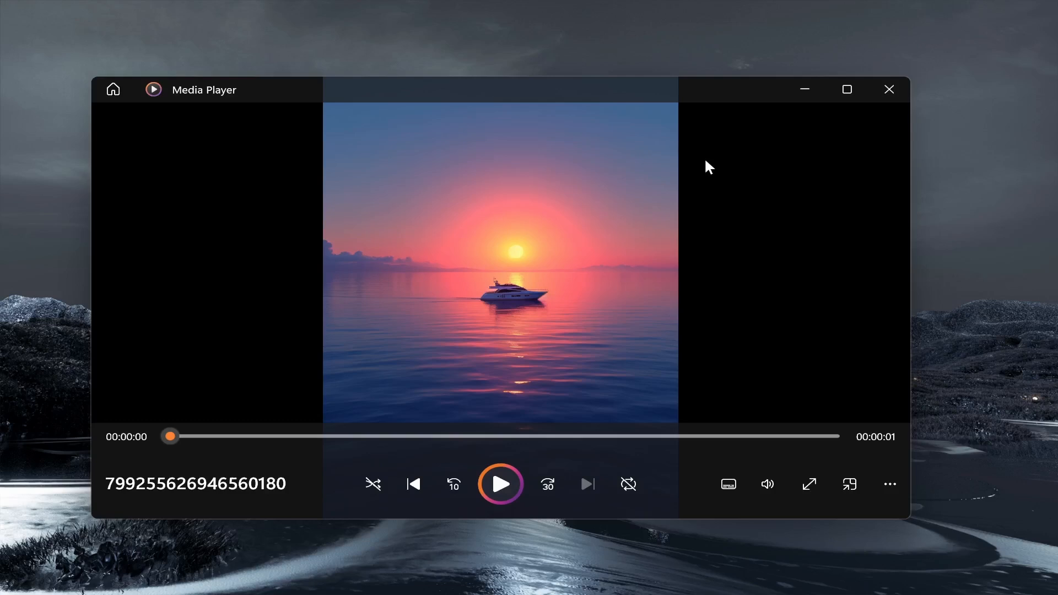
{"action": "mouse_move", "coordinate": [516, 333]}
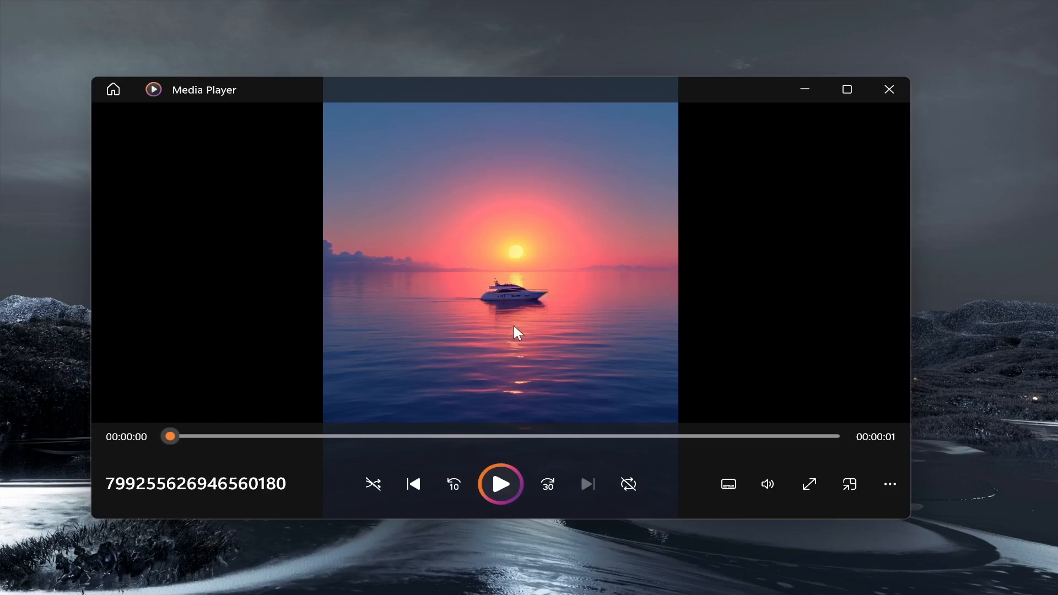
{"action": "mouse_move", "coordinate": [488, 299]}
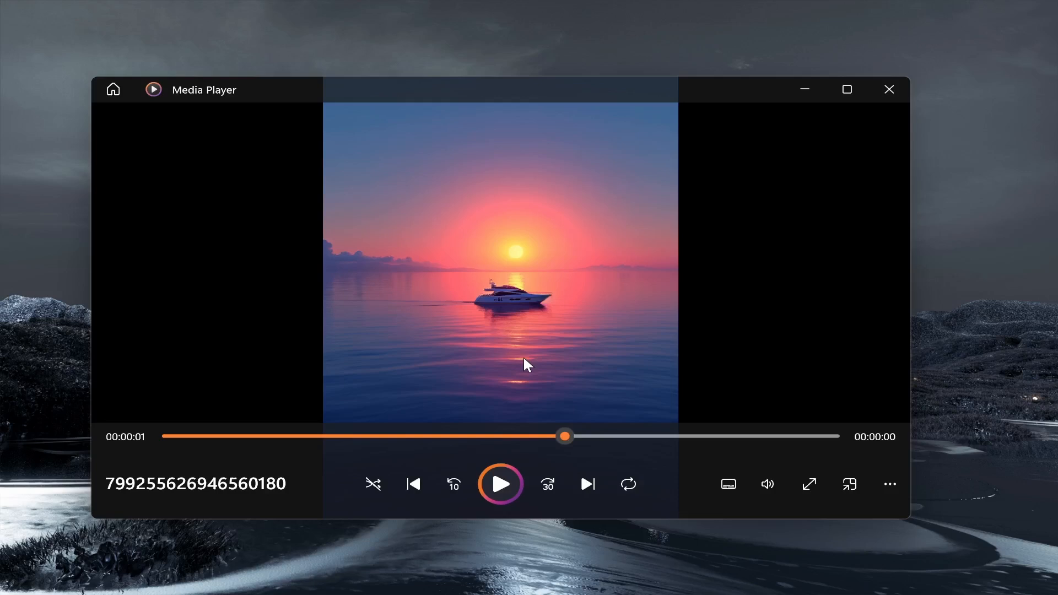
{"action": "mouse_move", "coordinate": [897, 117]}
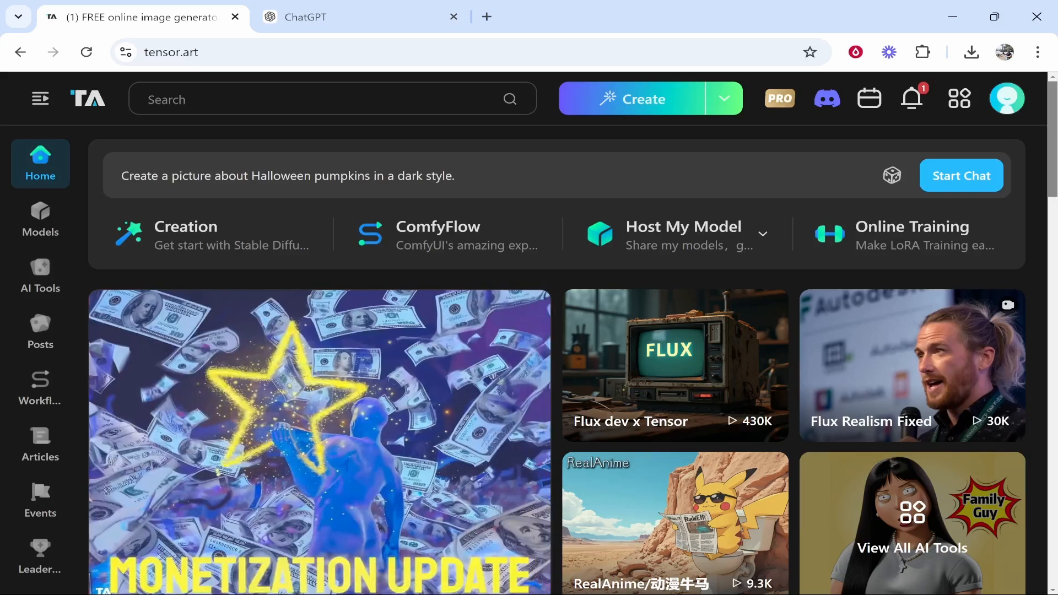
{"action": "left_click", "coordinate": [1007, 99]}
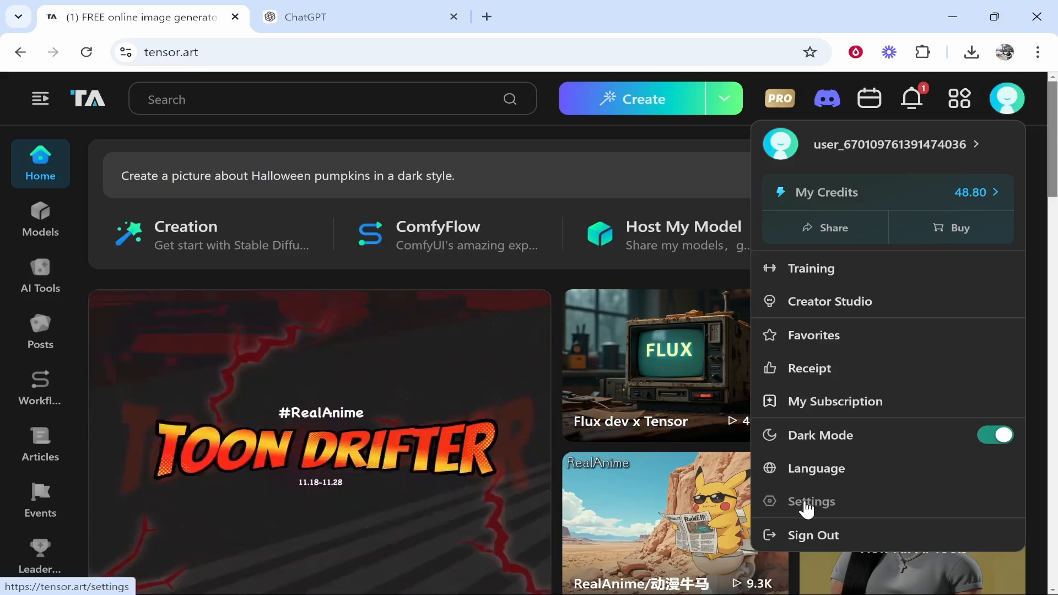
{"action": "left_click", "coordinate": [812, 502]}
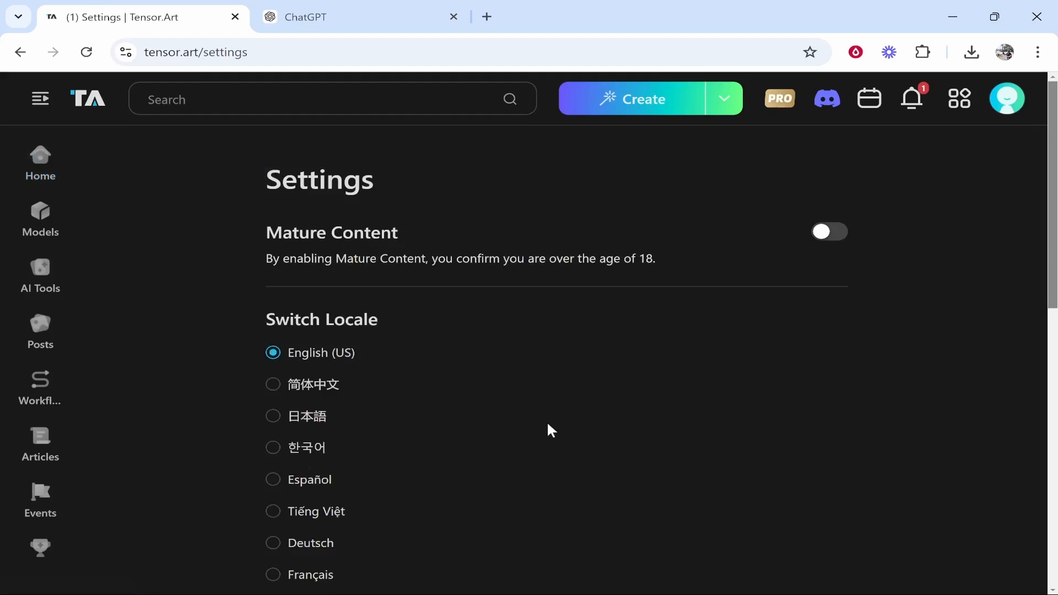
{"action": "mouse_move", "coordinate": [433, 252]}
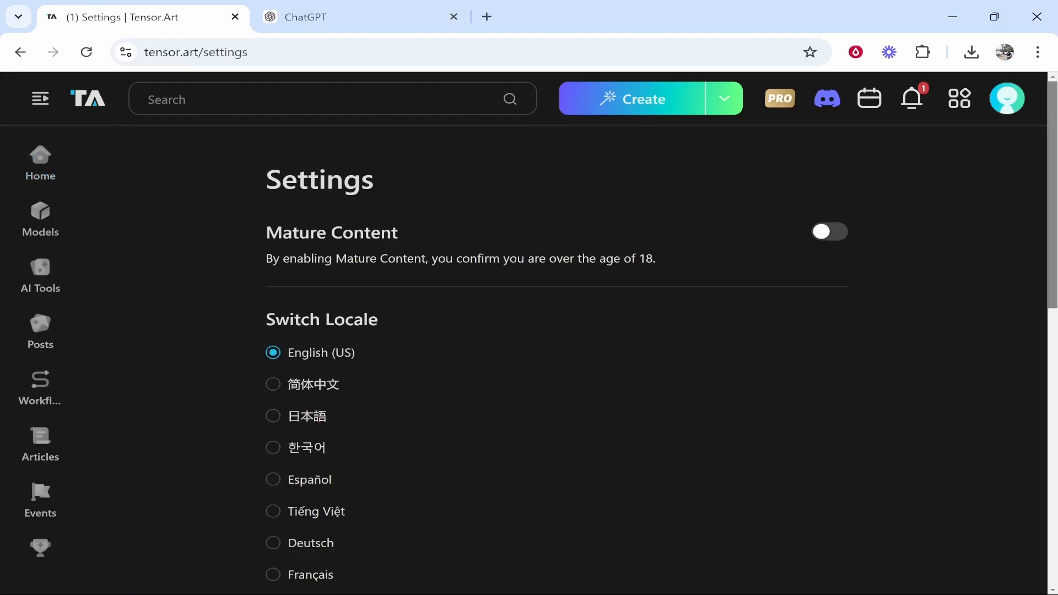
{"action": "left_click", "coordinate": [40, 162]}
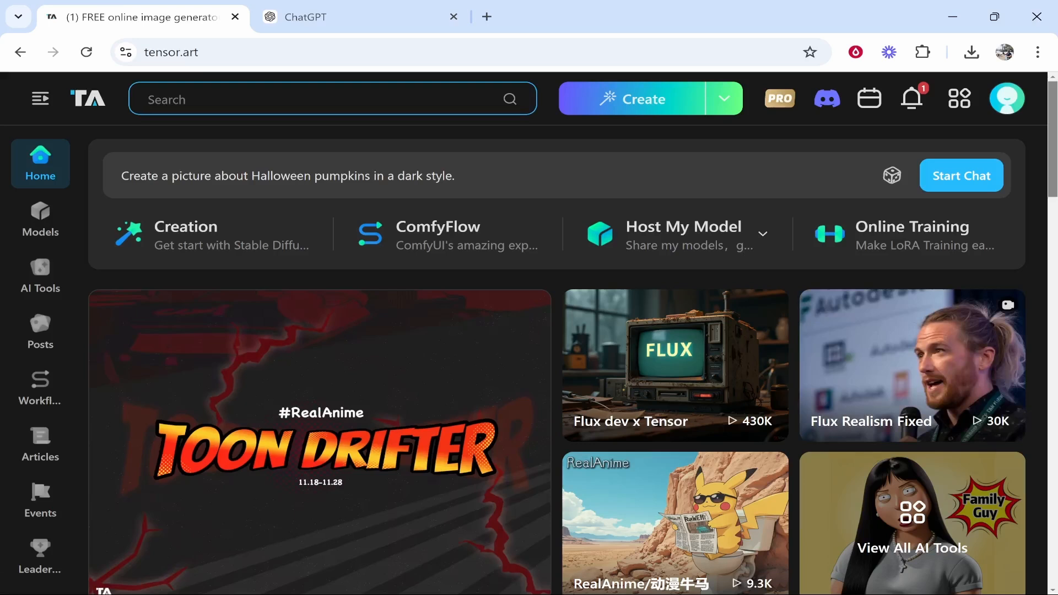
Step: Search 'text to video' and browse the 153 matching AI Tools results
{"action": "type", "text": "text to video"}
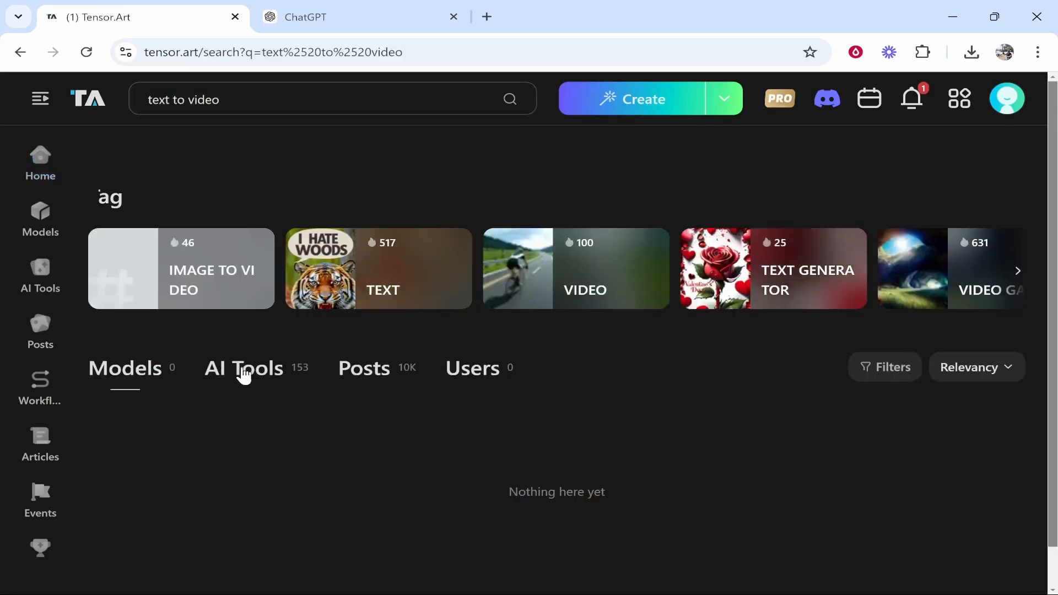
{"action": "left_click", "coordinate": [243, 368]}
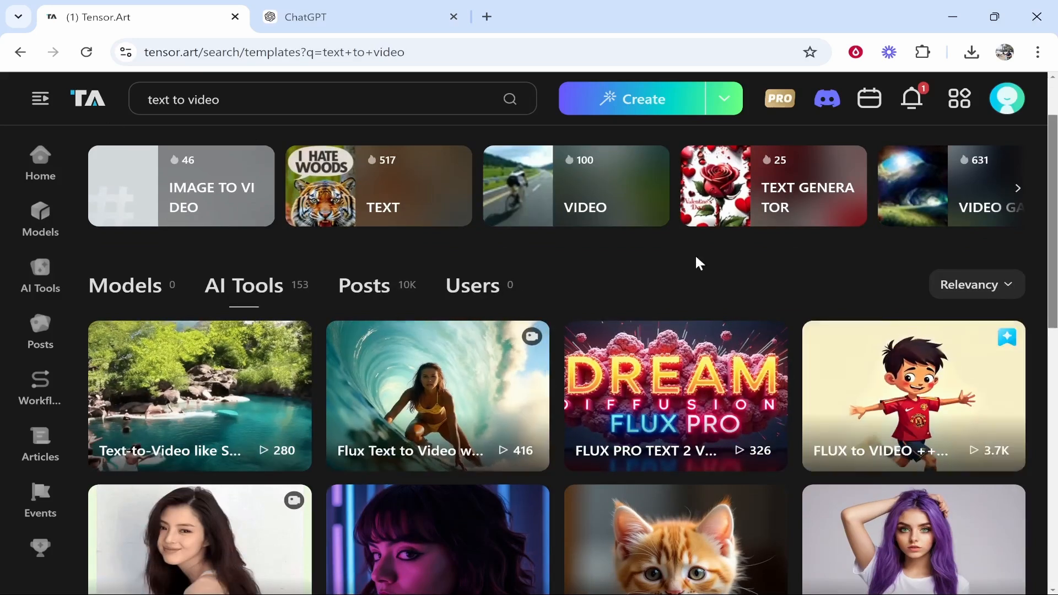
{"action": "mouse_move", "coordinate": [380, 383]}
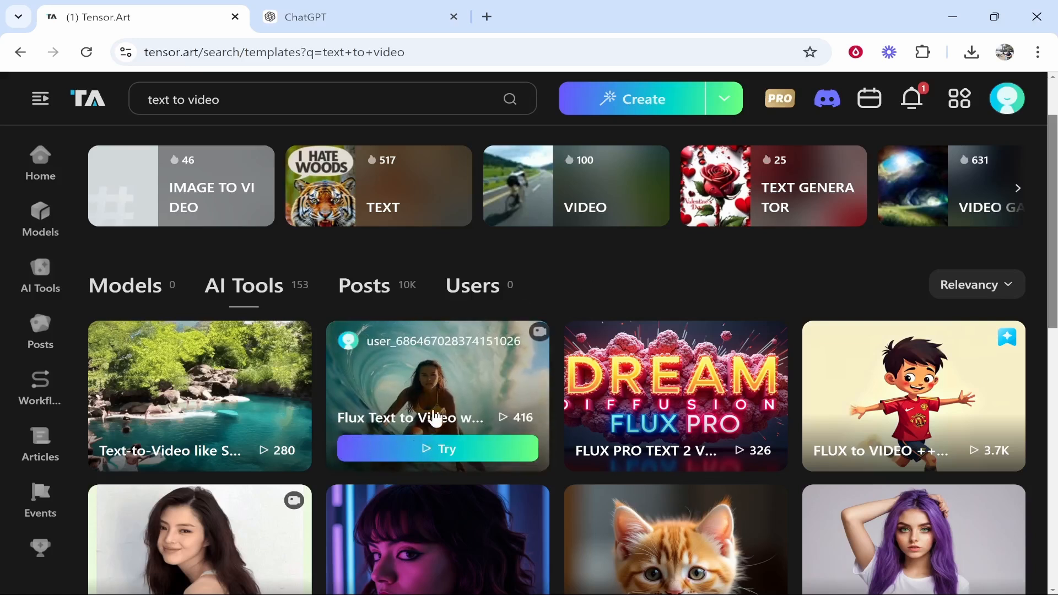
{"action": "mouse_move", "coordinate": [644, 408]}
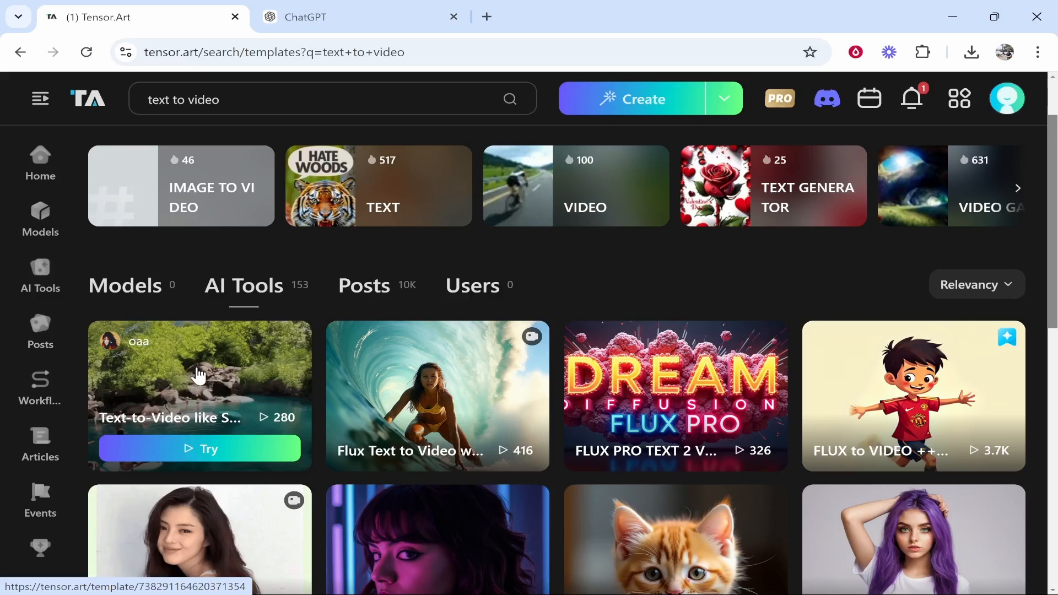
{"action": "scroll", "scroll_direction": "down", "scroll_amount": 3}
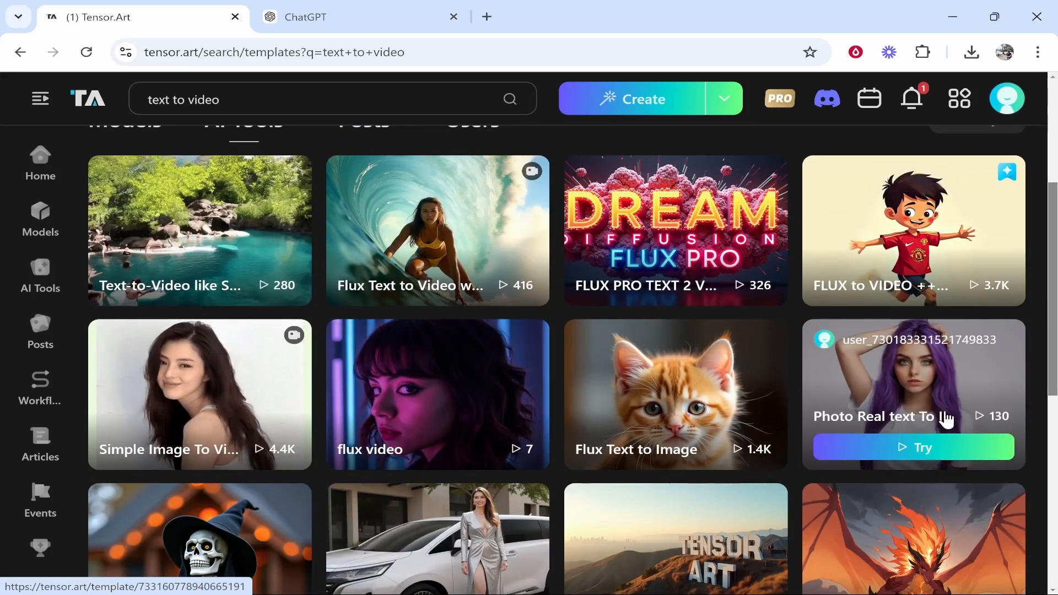
{"action": "scroll", "scroll_direction": "down", "scroll_amount": 3}
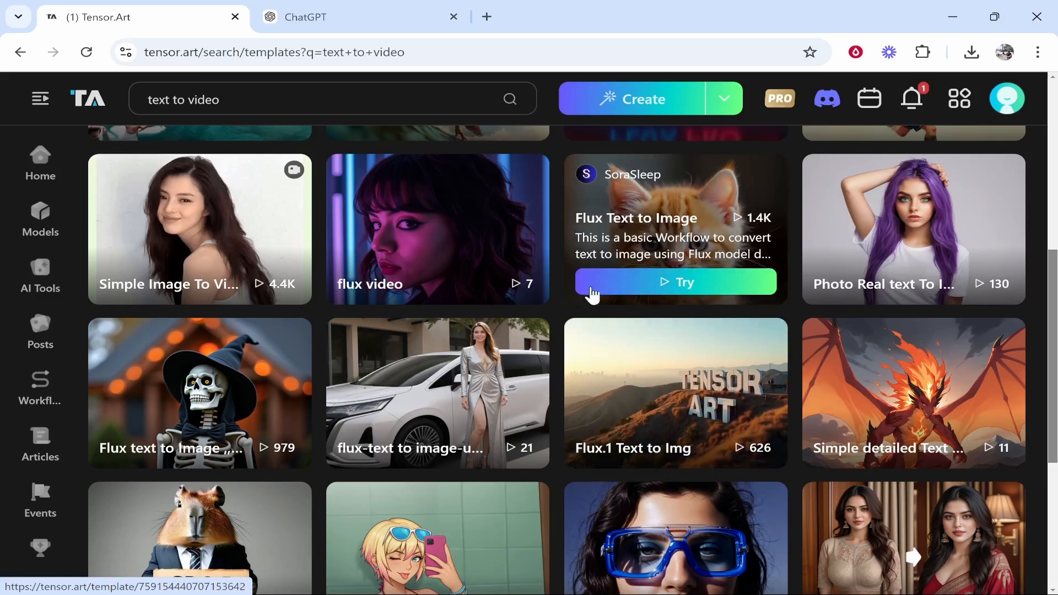
{"action": "scroll", "scroll_direction": "down", "scroll_amount": 3}
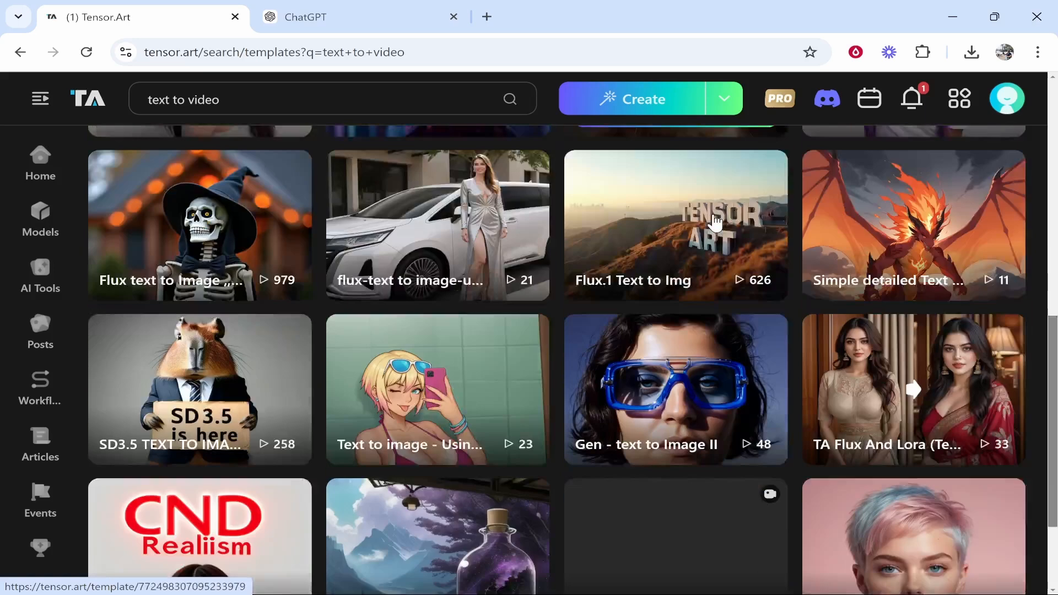
{"action": "scroll", "scroll_direction": "down", "scroll_amount": 3}
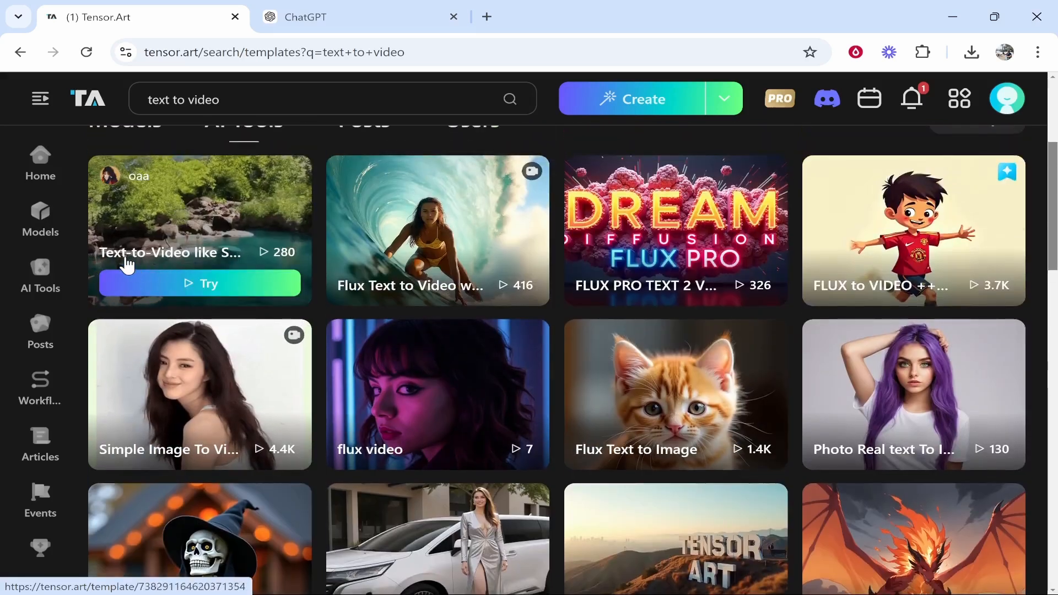
Step: Open the Flux Text to Video with Lora tool and review its prompt and frame settings
{"action": "left_click", "coordinate": [198, 283]}
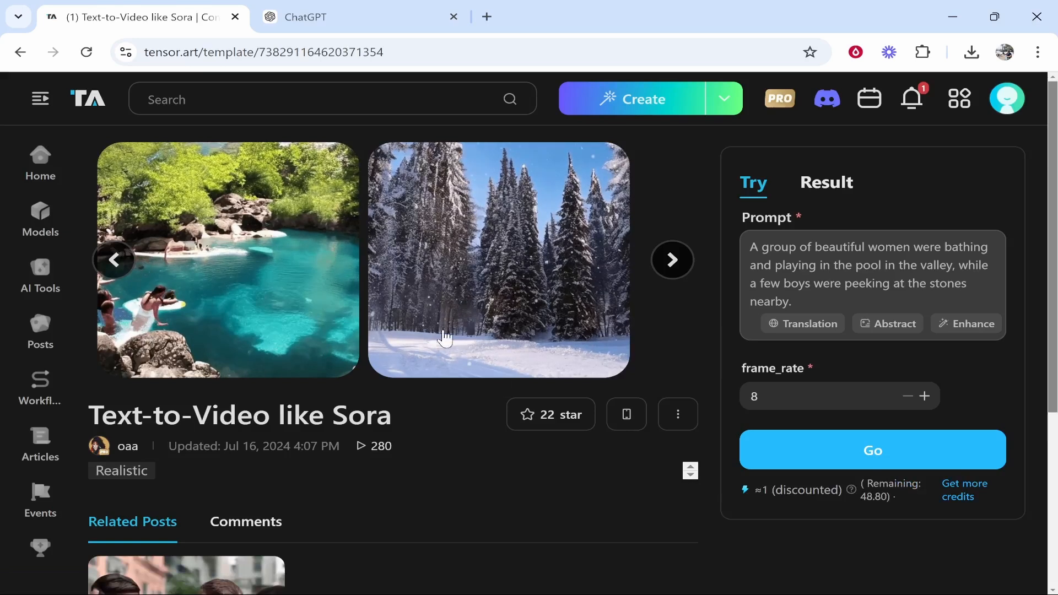
{"action": "left_click", "coordinate": [872, 273]}
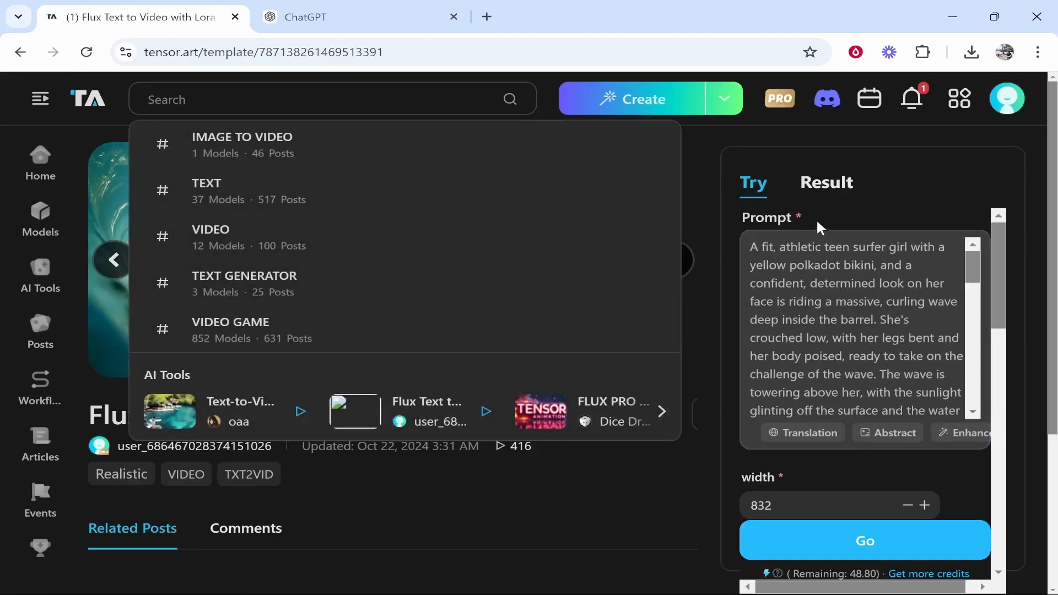
{"action": "scroll", "scroll_direction": "down", "scroll_amount": 3}
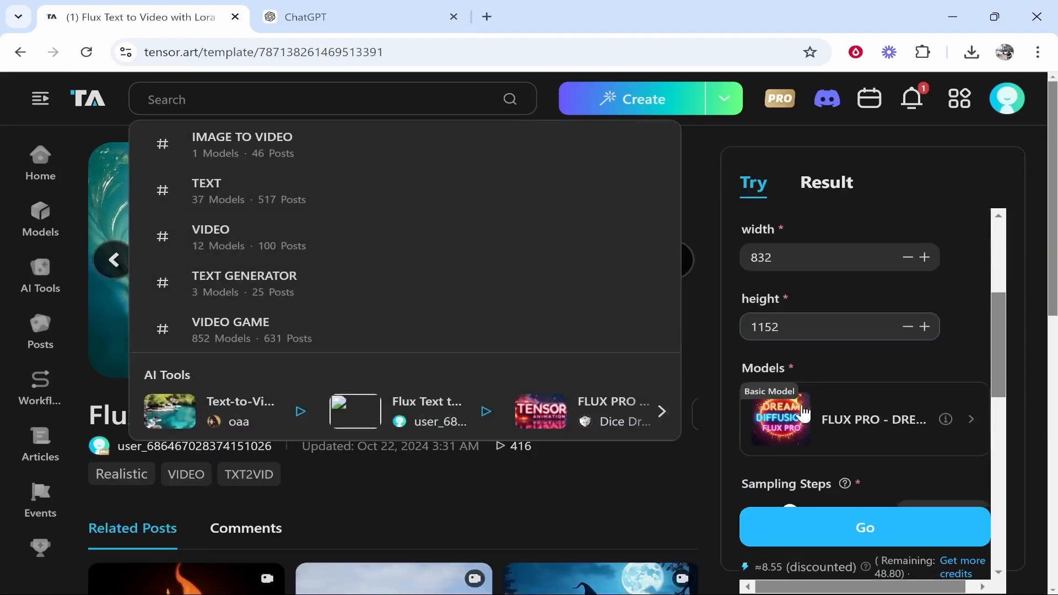
{"action": "scroll", "scroll_direction": "down", "scroll_amount": 3}
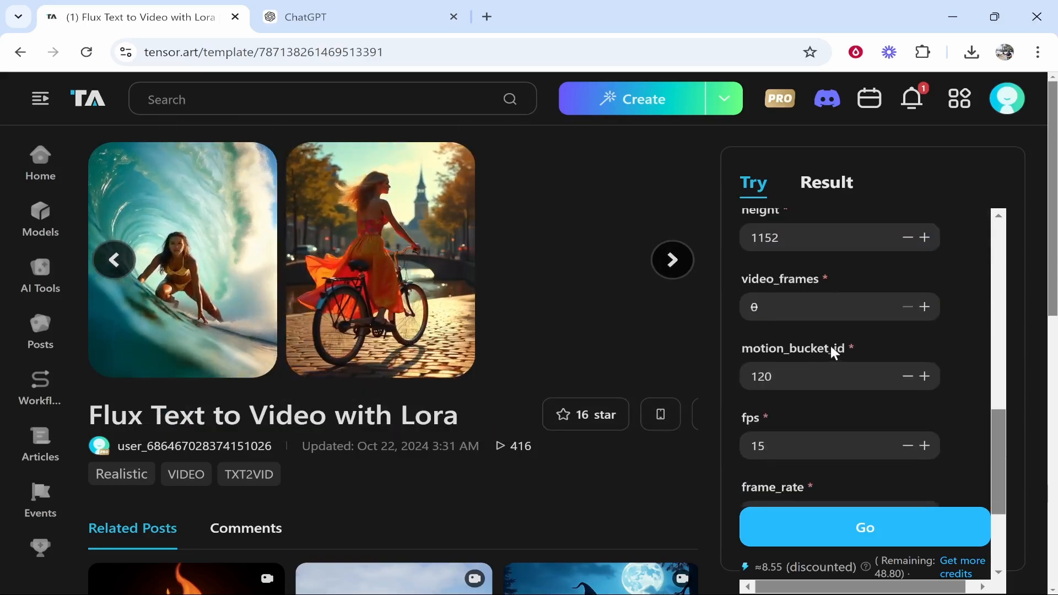
{"action": "left_click", "coordinate": [824, 307]}
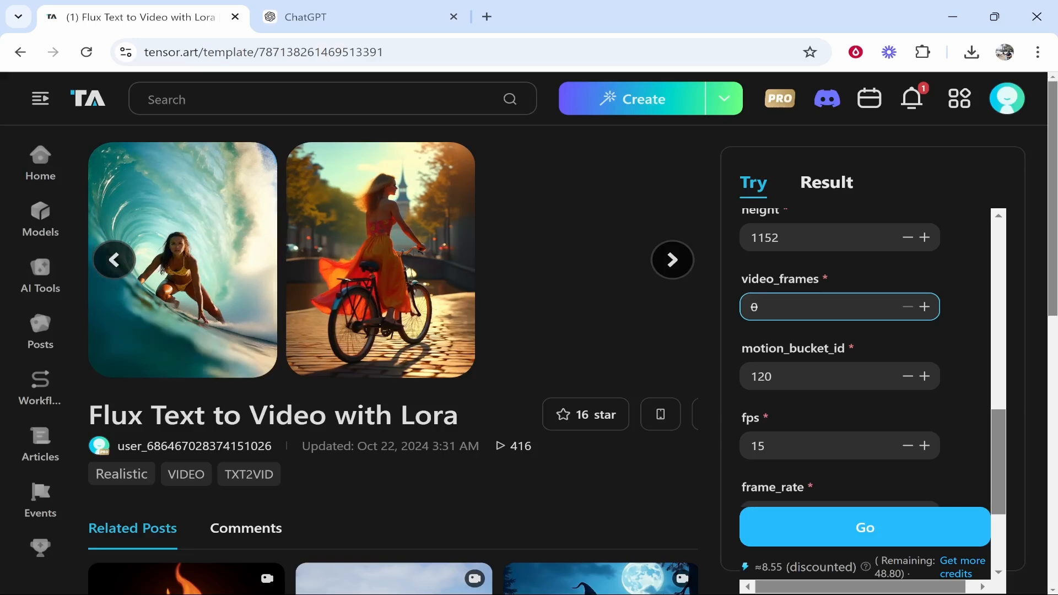
{"action": "scroll", "scroll_direction": "down", "scroll_amount": 3}
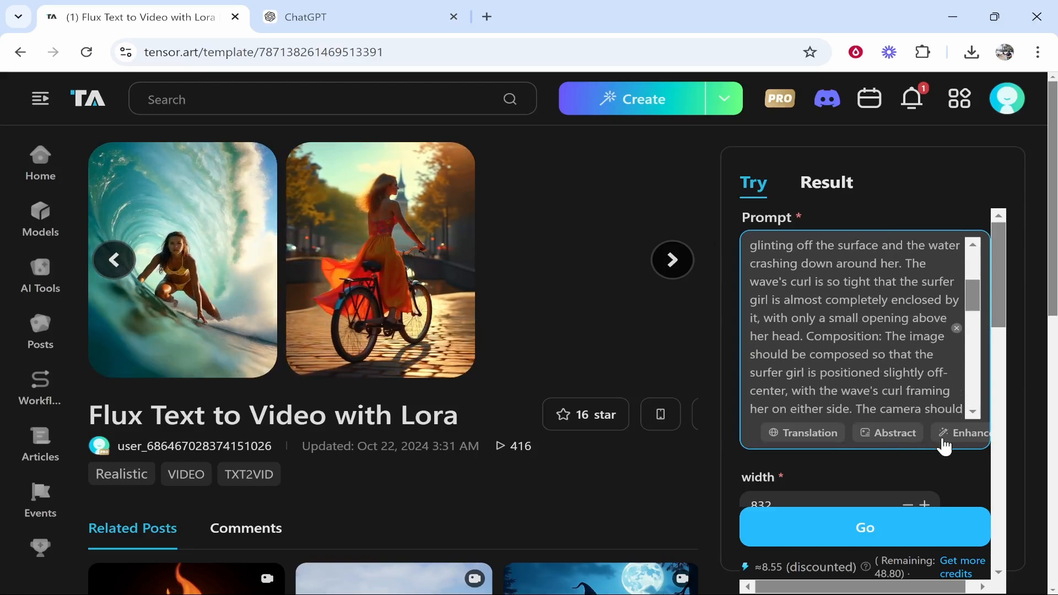
{"action": "scroll", "scroll_direction": "down", "scroll_amount": 3}
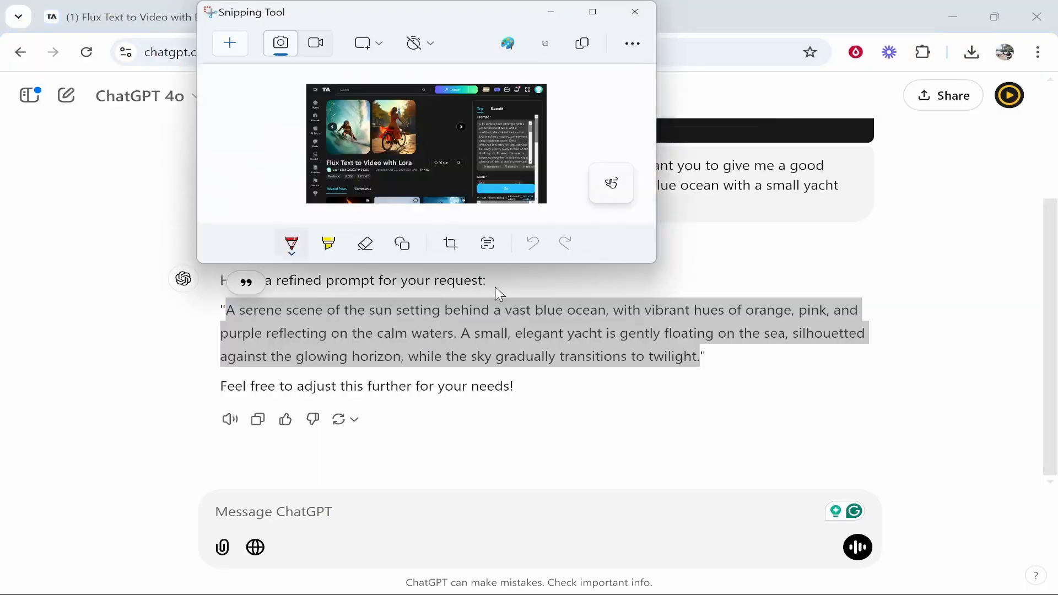
Step: Ask ChatGPT for a realistic prompt of a plane flying through clouds, then return to Tensor.Art
{"action": "left_click", "coordinate": [634, 11]}
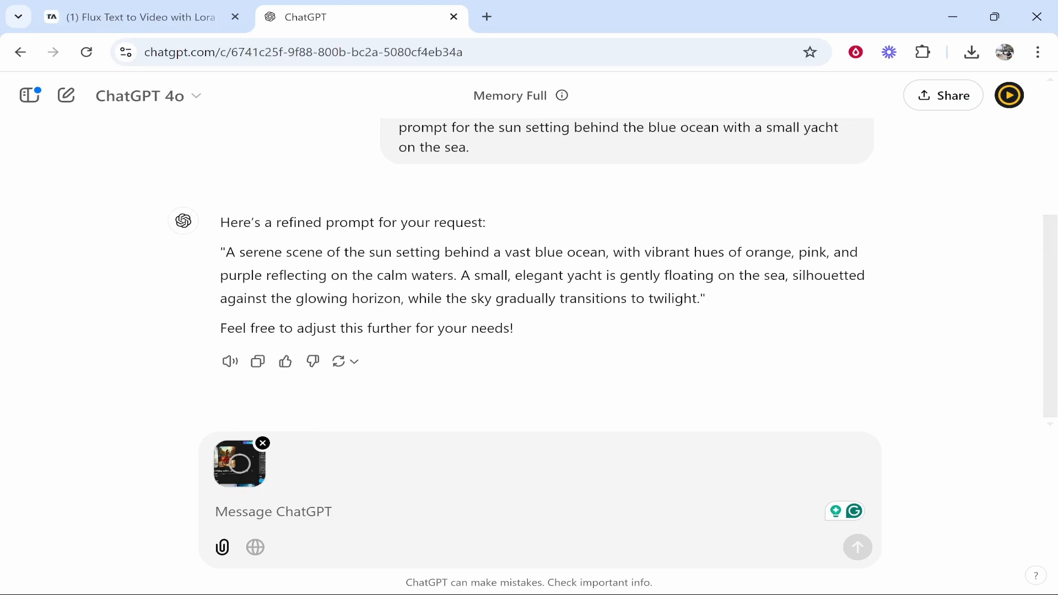
{"action": "type", "text": "i am"}
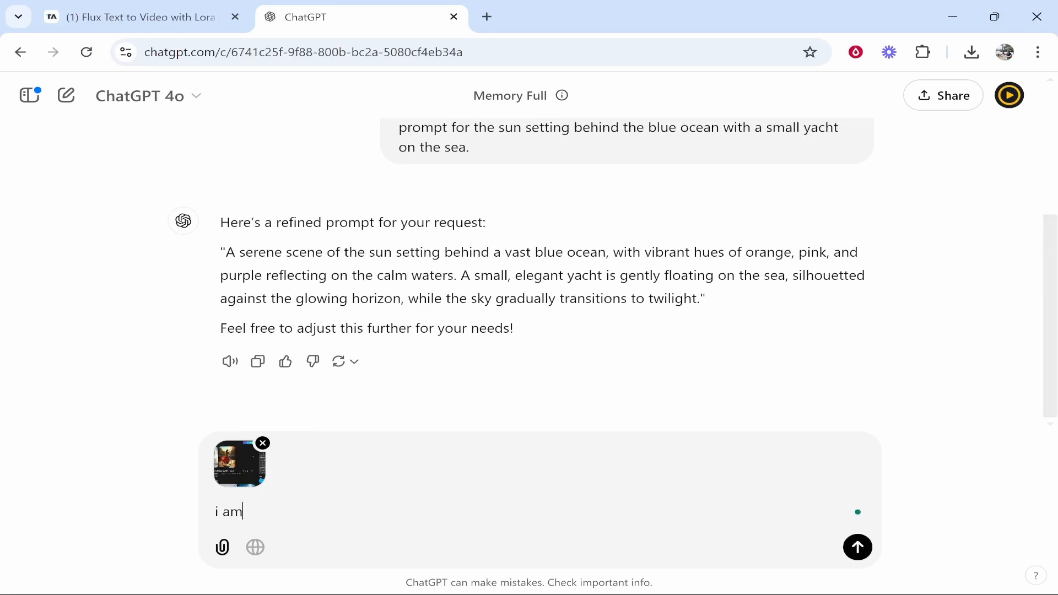
{"action": "type", "text": "looking to"}
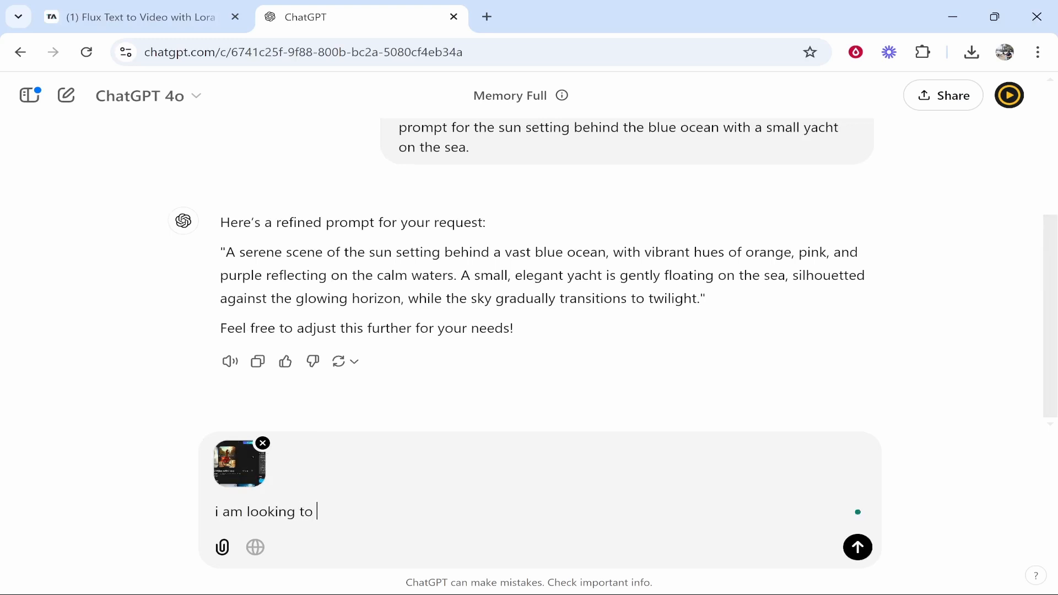
{"action": "type", "text": "createa text to image and I need a prompt for the following:"}
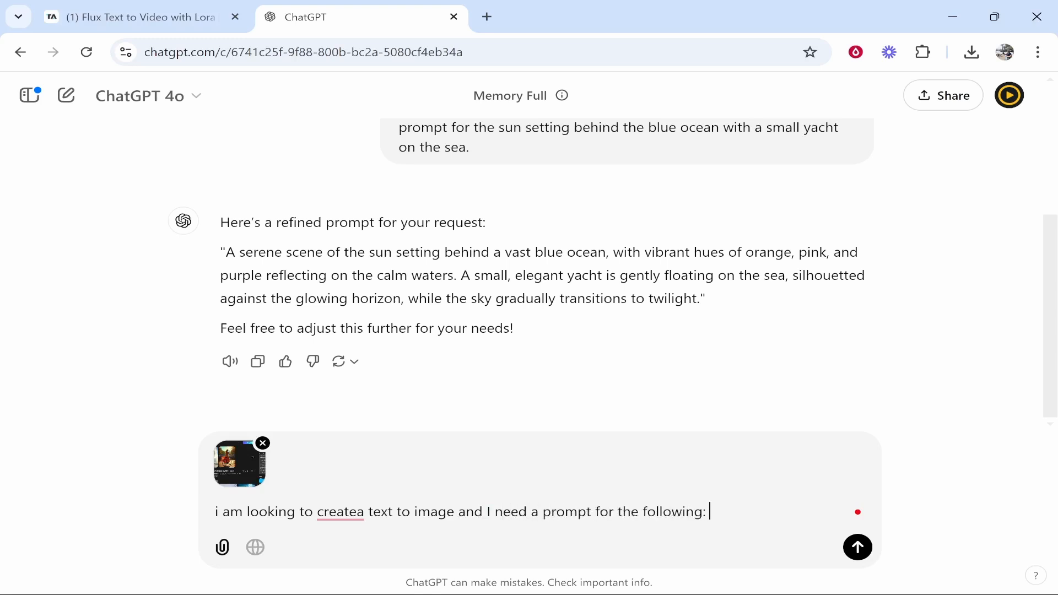
{"action": "type", "text": "a plane flying through the clouds in the sky realistic"}
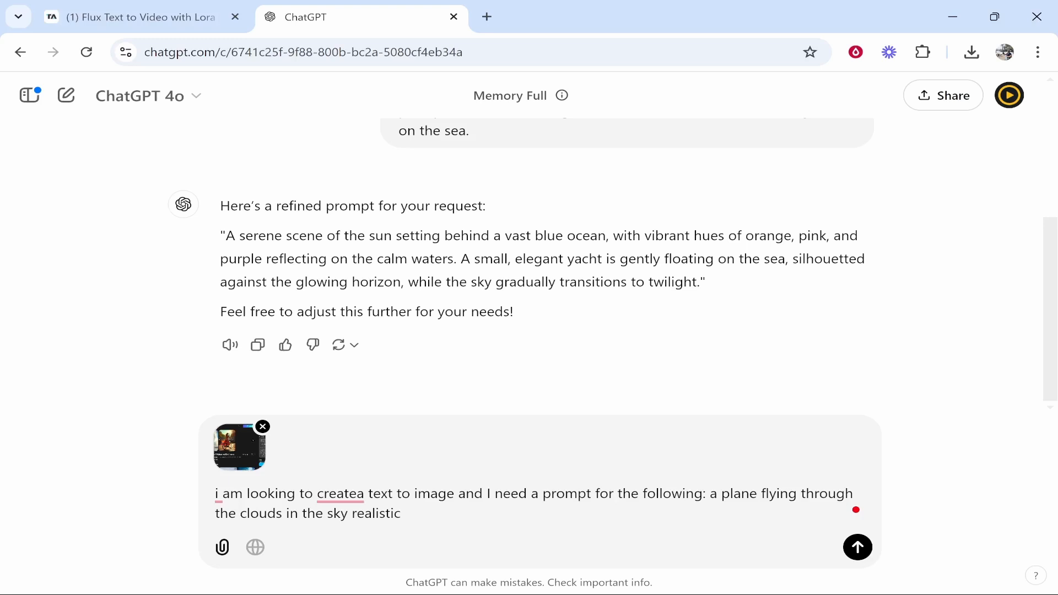
{"action": "left_click", "coordinate": [858, 547]}
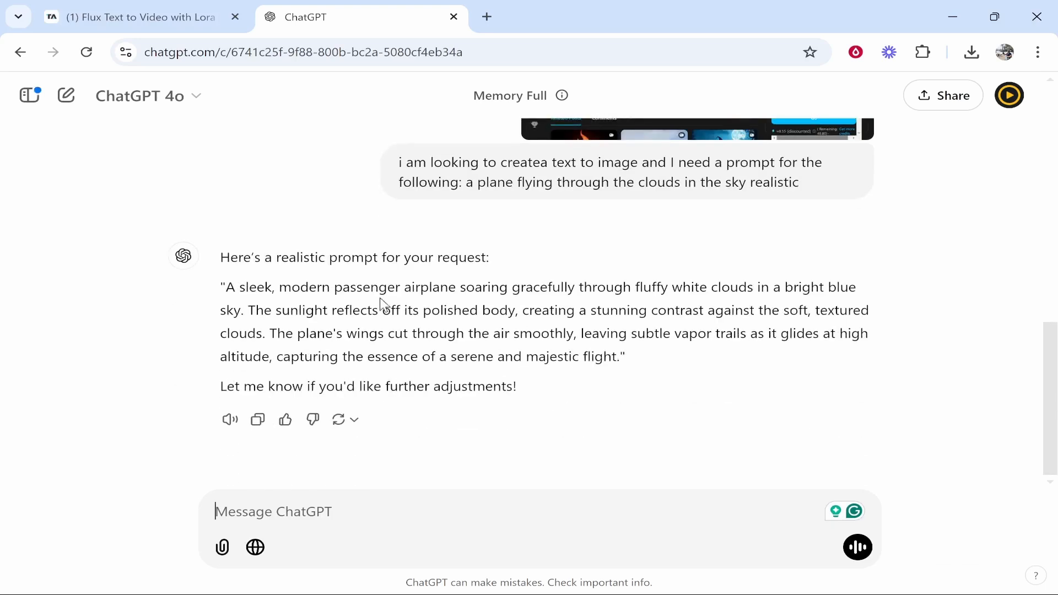
{"action": "double_click", "coordinate": [599, 357]}
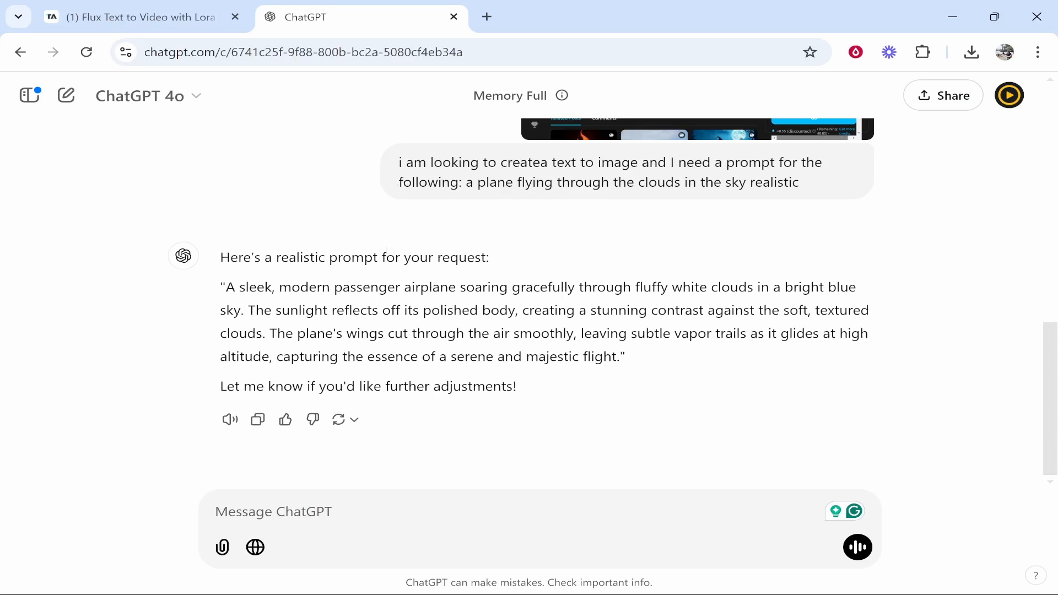
{"action": "left_click", "coordinate": [135, 17]}
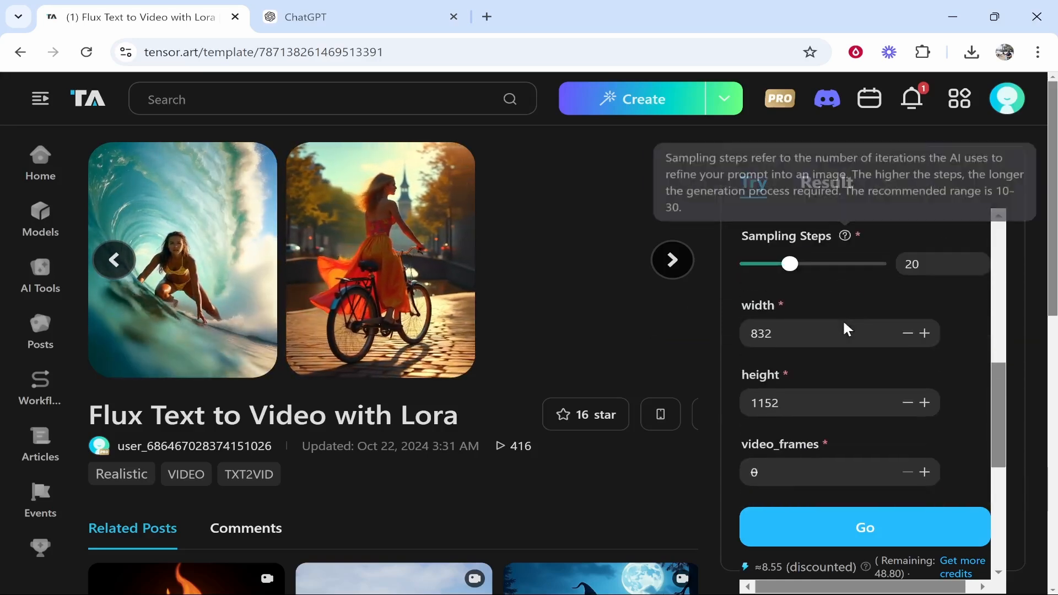
{"action": "scroll", "scroll_direction": "down", "scroll_amount": 3}
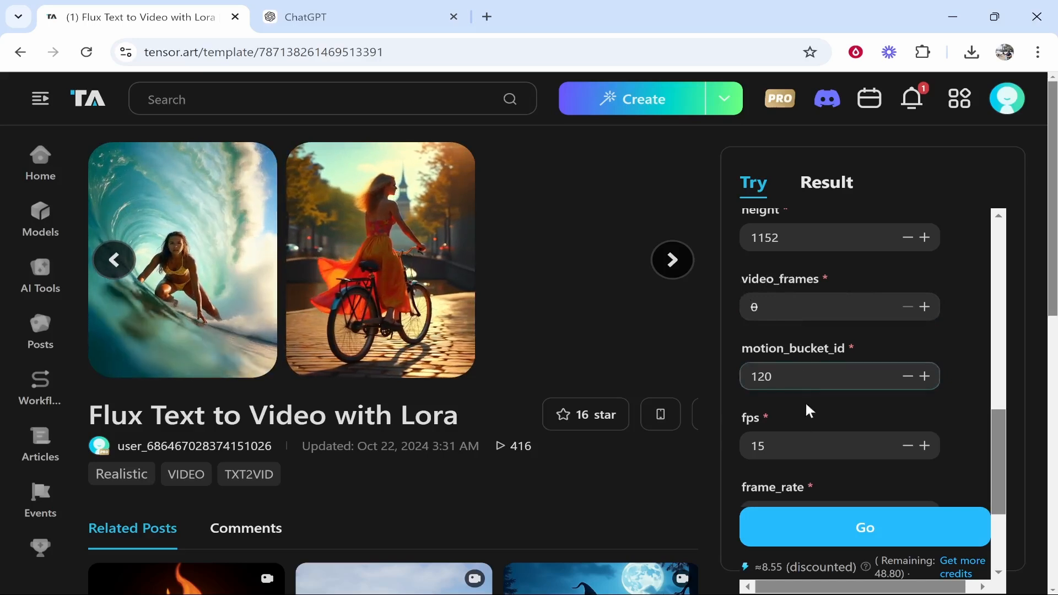
{"action": "scroll", "scroll_direction": "down", "scroll_amount": 3}
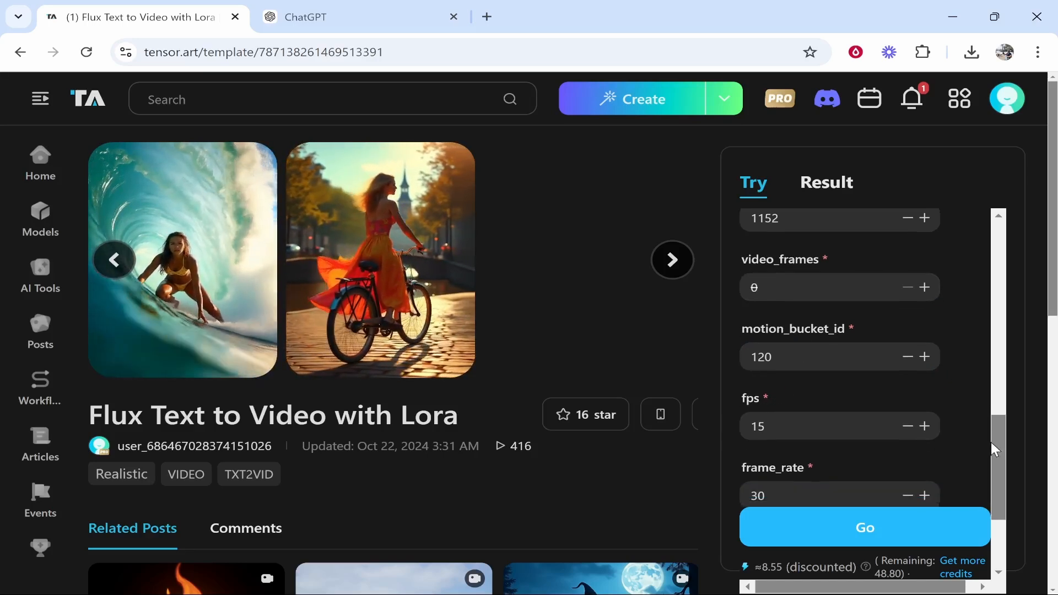
{"action": "scroll", "scroll_direction": "down", "scroll_amount": 3}
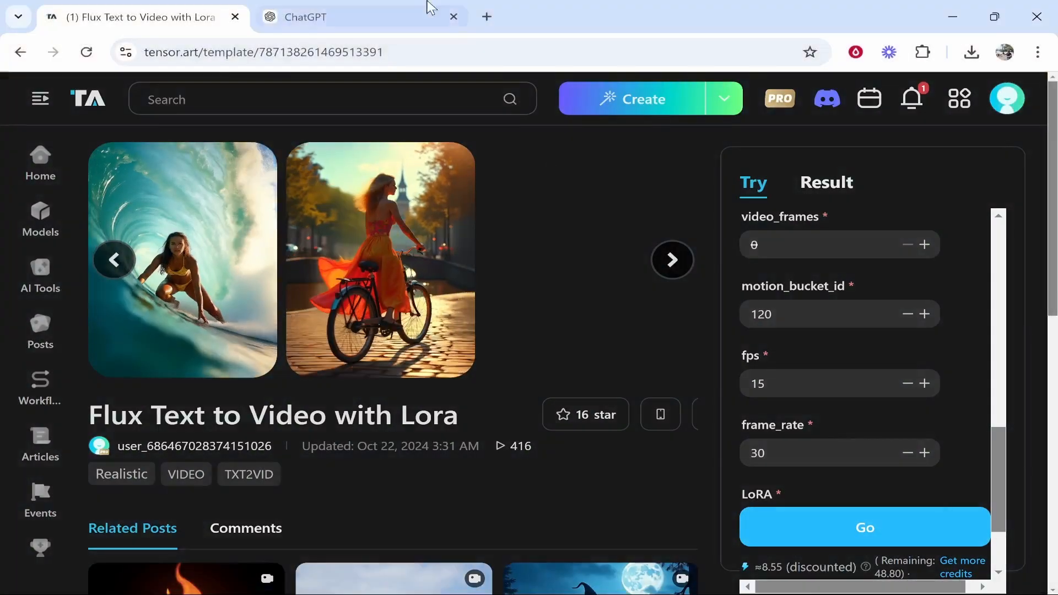
Step: Ask ChatGPT which settings to use: 300 frames, motion bucket 120, 30 fps and frame rate
{"action": "left_click", "coordinate": [338, 17]}
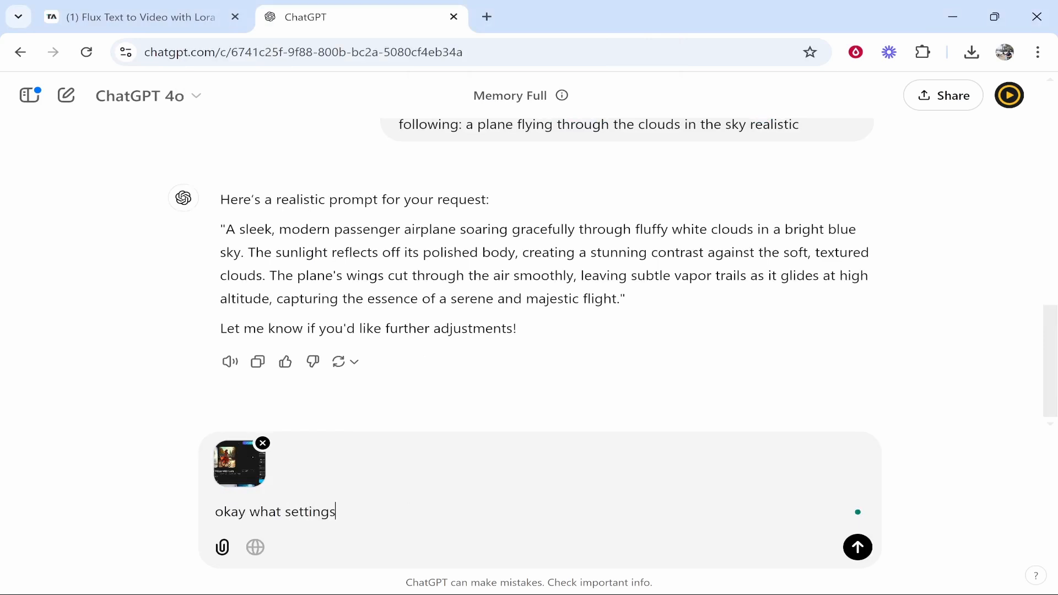
{"action": "type", "text": "do i use here>"}
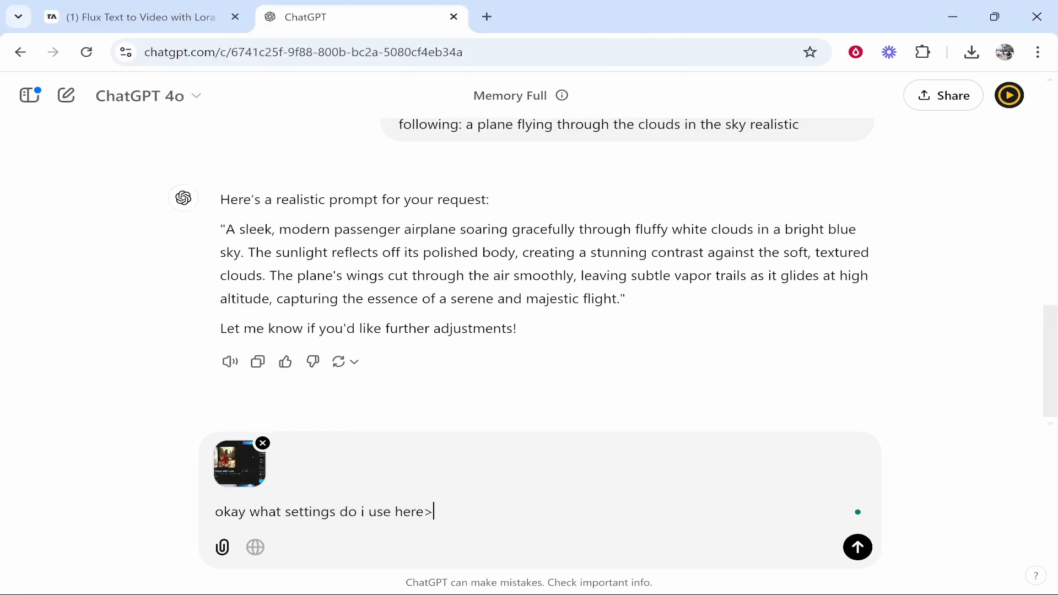
{"action": "left_click", "coordinate": [858, 548]}
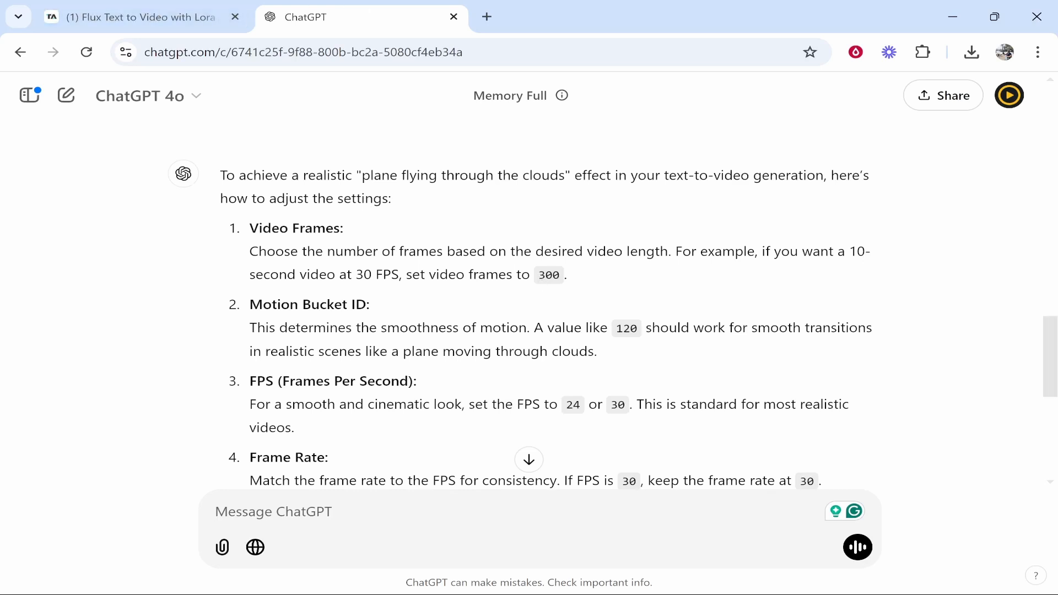
{"action": "mouse_move", "coordinate": [650, 360]}
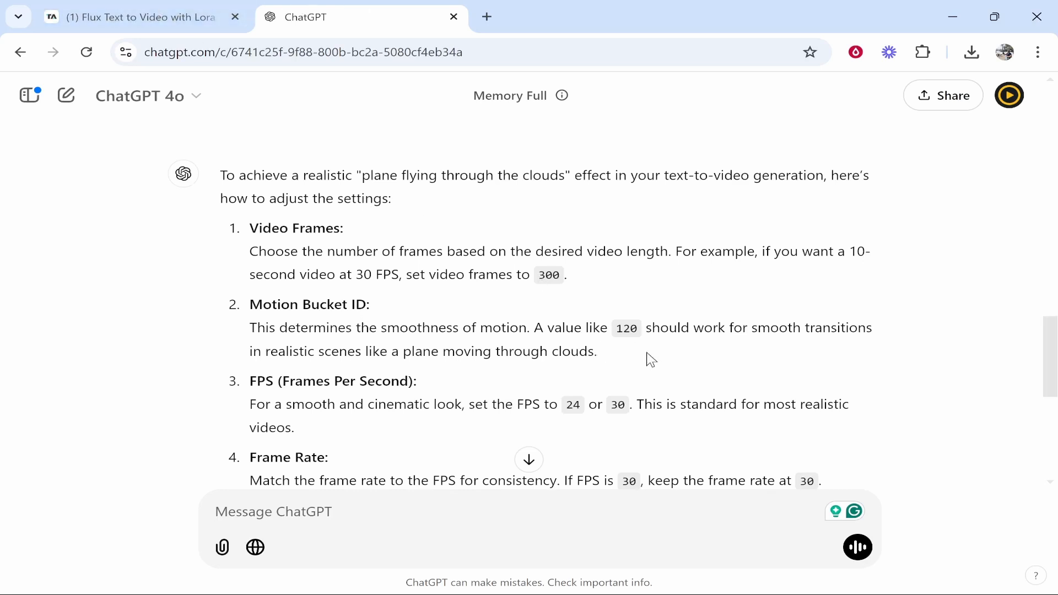
{"action": "left_click", "coordinate": [138, 17]}
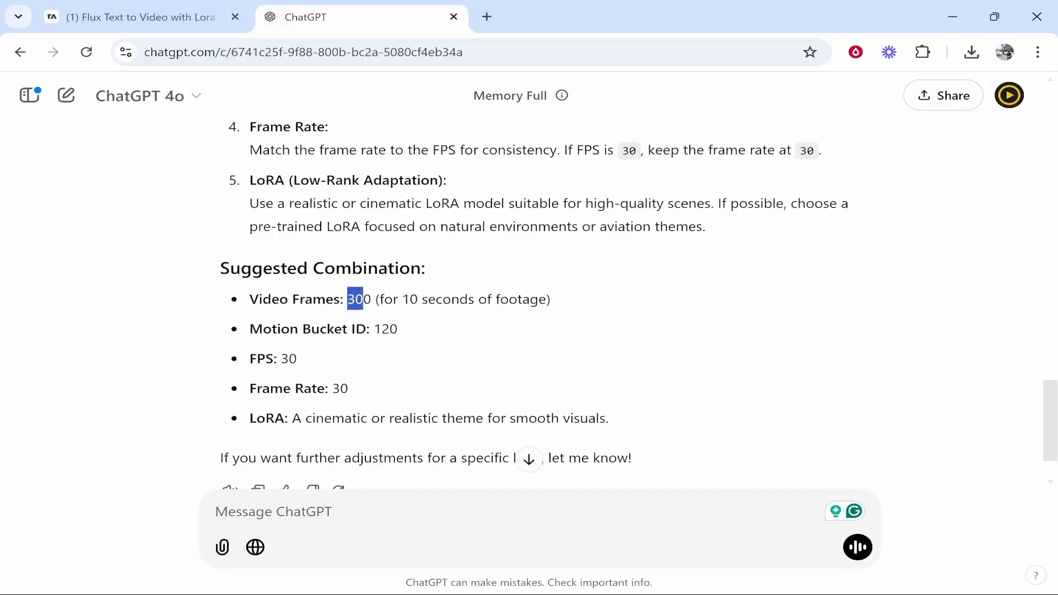
{"action": "left_click", "coordinate": [135, 17]}
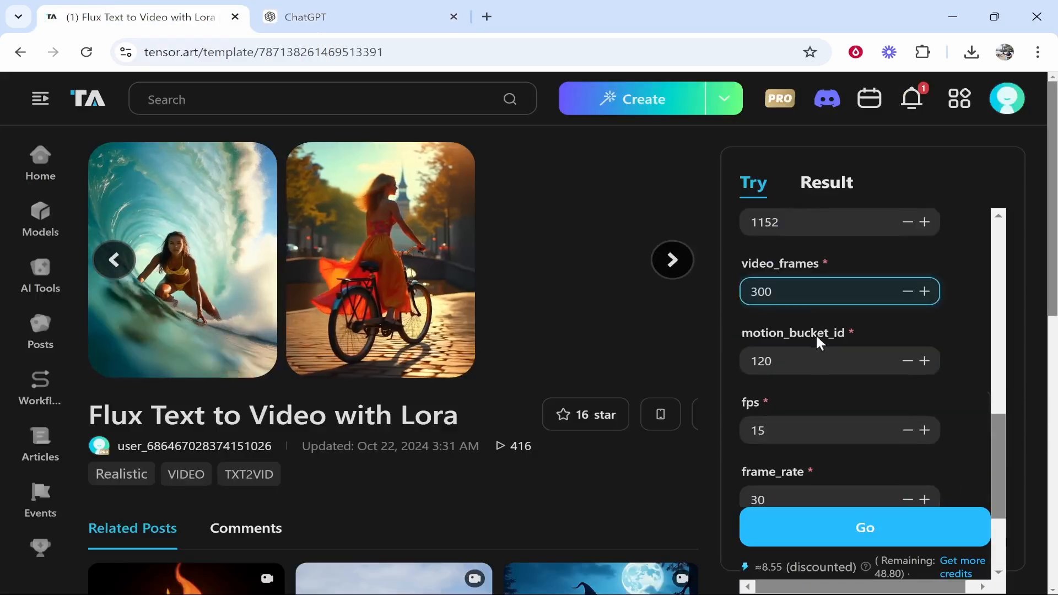
Step: Add a LoRA to the video tool by searching 'realistic' in the LoRA picker
{"action": "scroll", "scroll_direction": "down", "scroll_amount": 3}
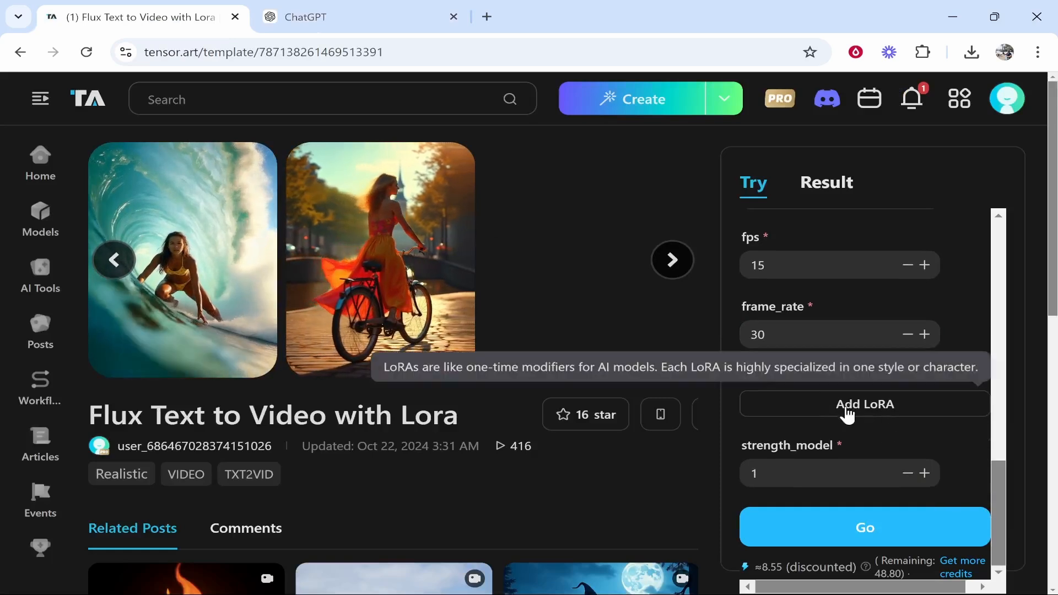
{"action": "left_click", "coordinate": [865, 404]}
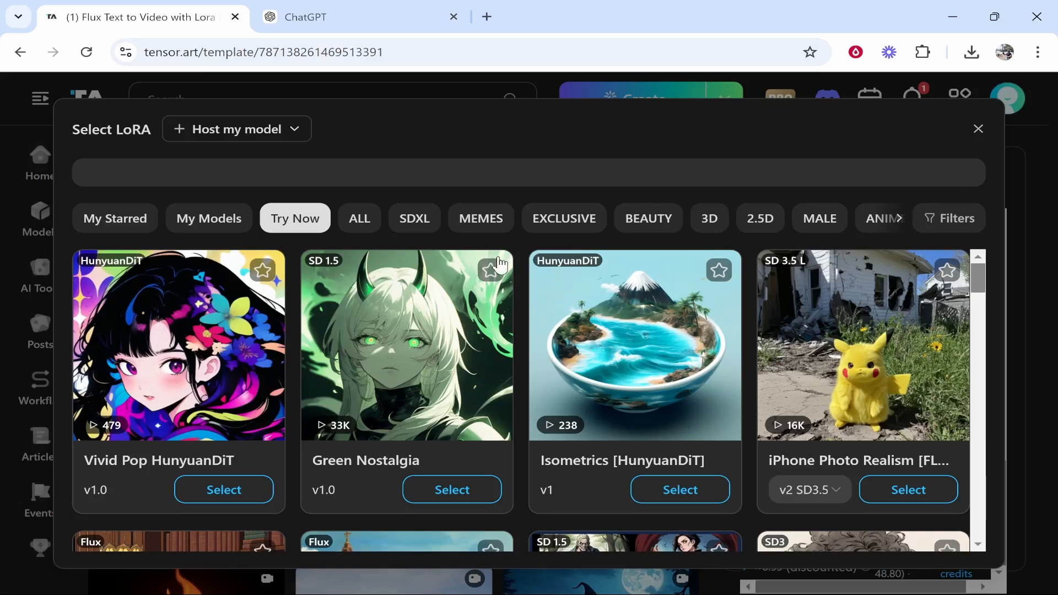
{"action": "mouse_move", "coordinate": [571, 209]}
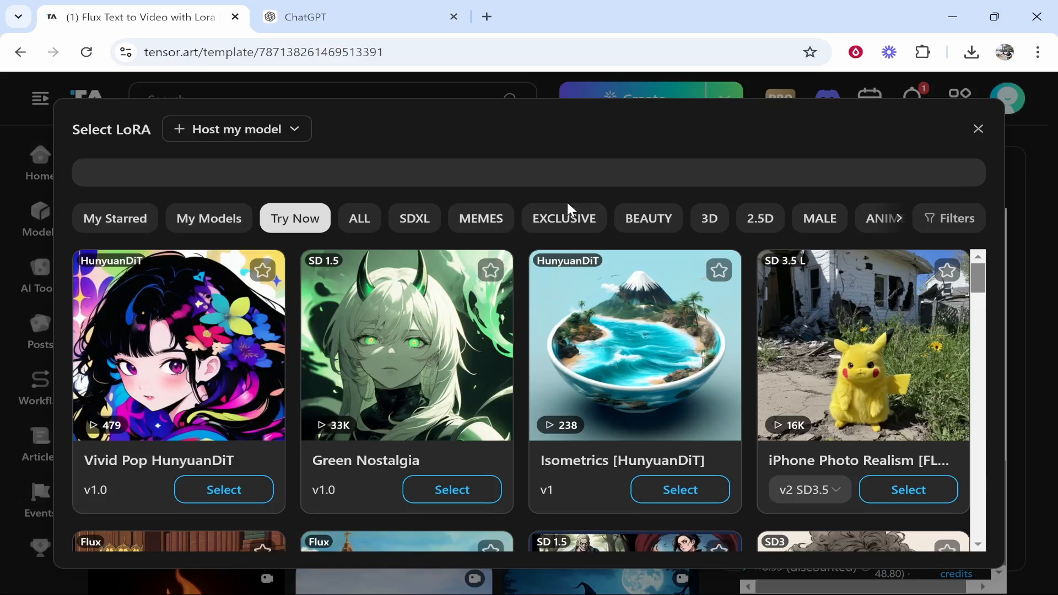
{"action": "type", "text": "realistic"}
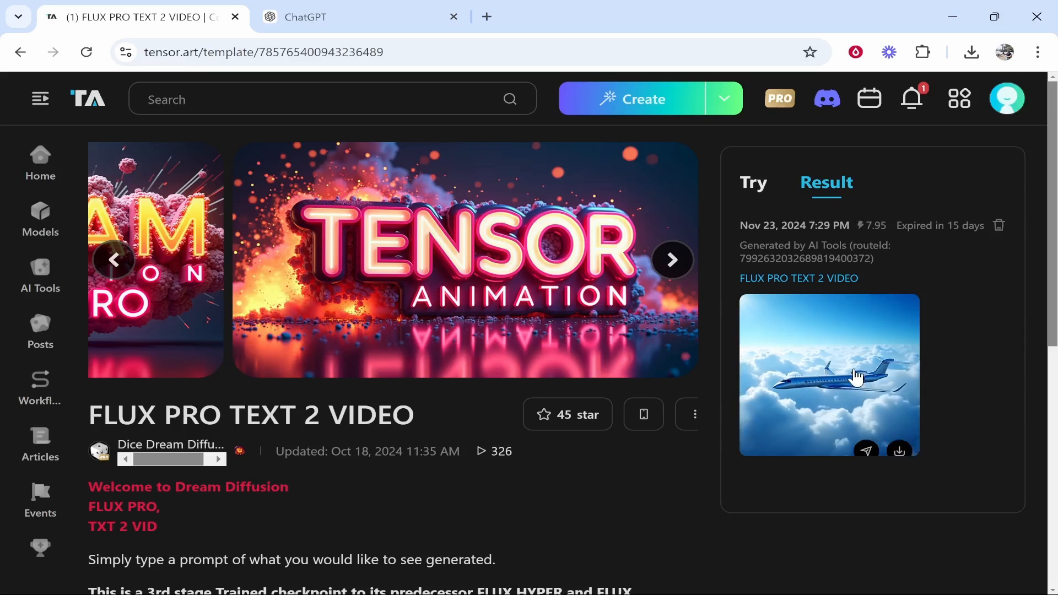
{"action": "mouse_move", "coordinate": [957, 323]}
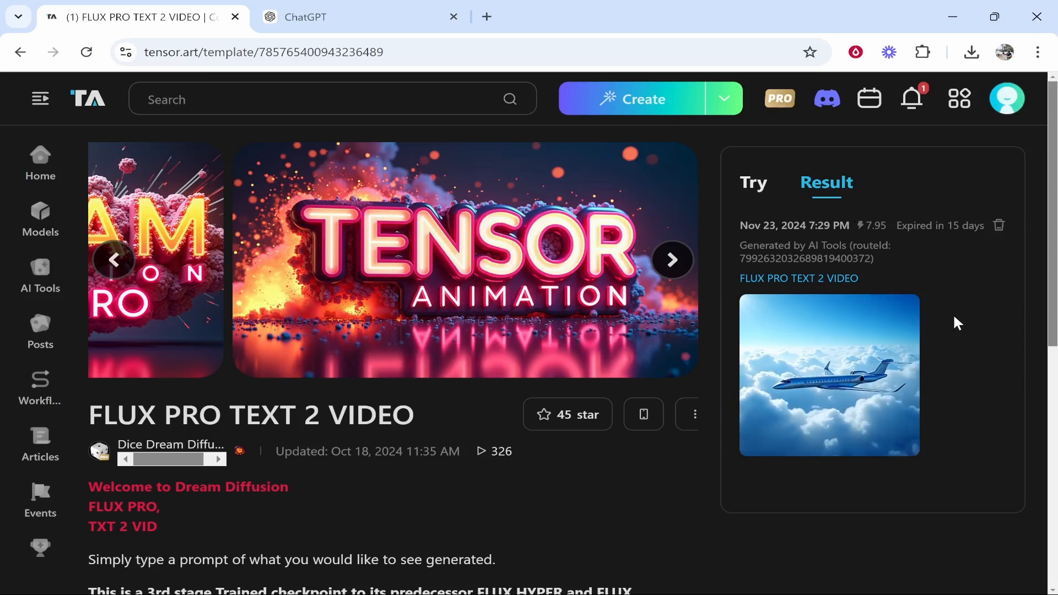
{"action": "mouse_move", "coordinate": [237, 93]}
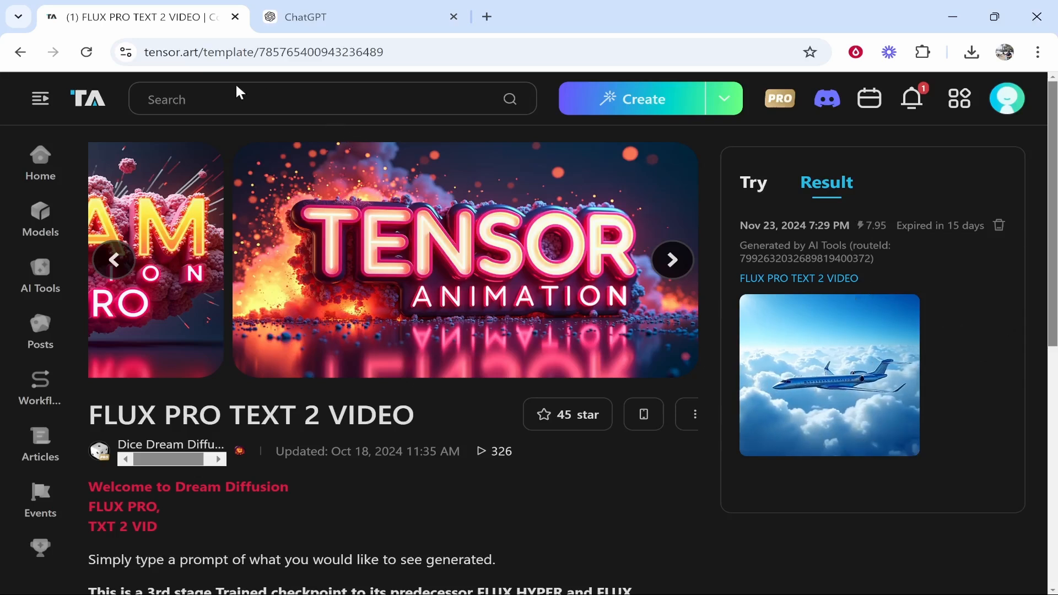
{"action": "mouse_move", "coordinate": [457, 138]}
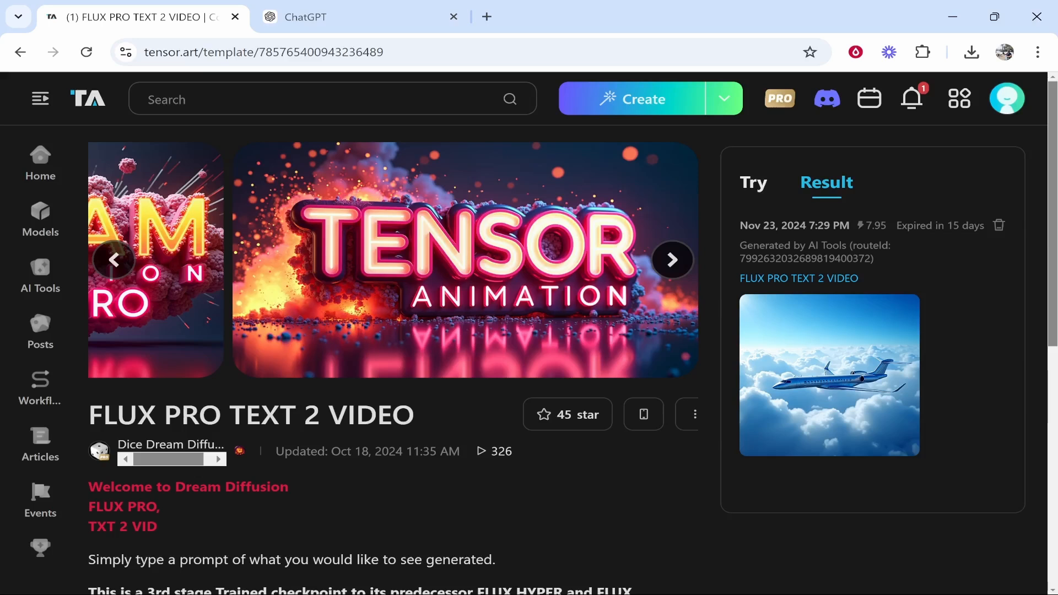
Step: Open the generated airliner-in-clouds clip in the detail preview with its prompt and parameters
{"action": "left_click", "coordinate": [830, 376]}
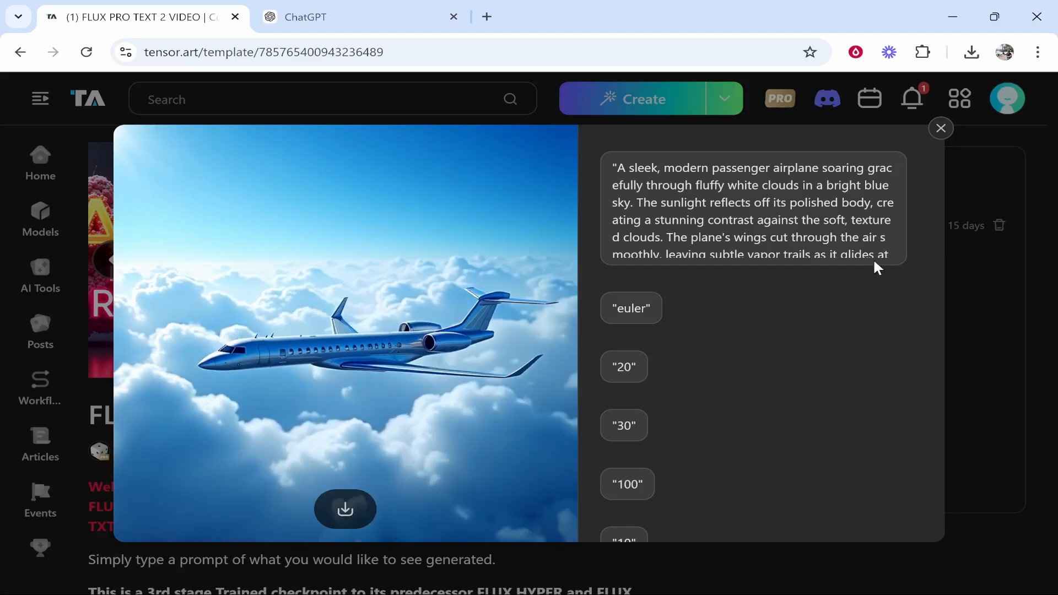
Step: Close the preview and download the airplane video as an MP4 into Downloads
{"action": "scroll", "scroll_direction": "down", "scroll_amount": 3}
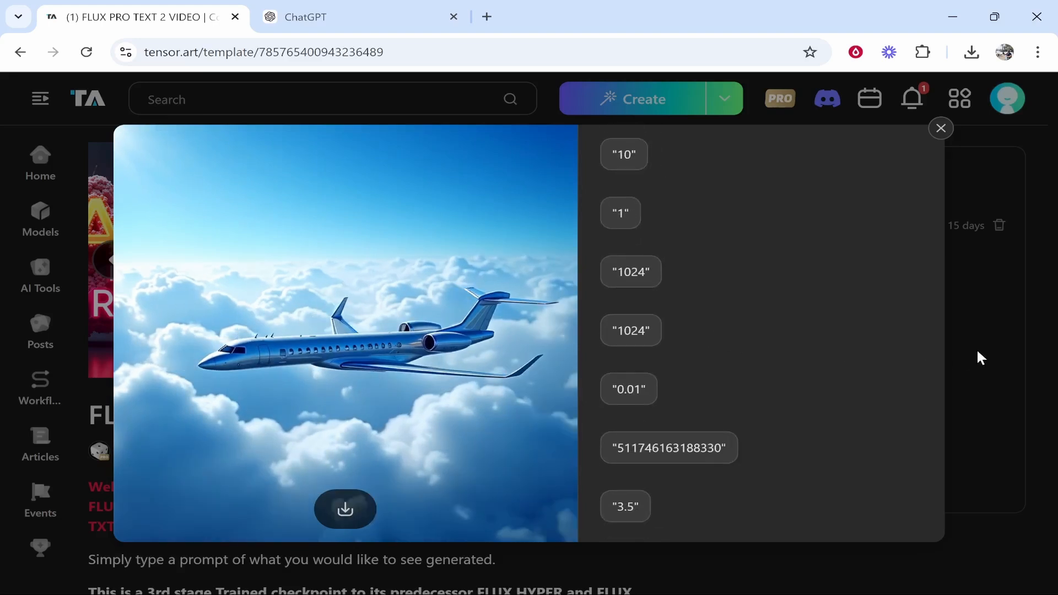
{"action": "left_click", "coordinate": [941, 128]}
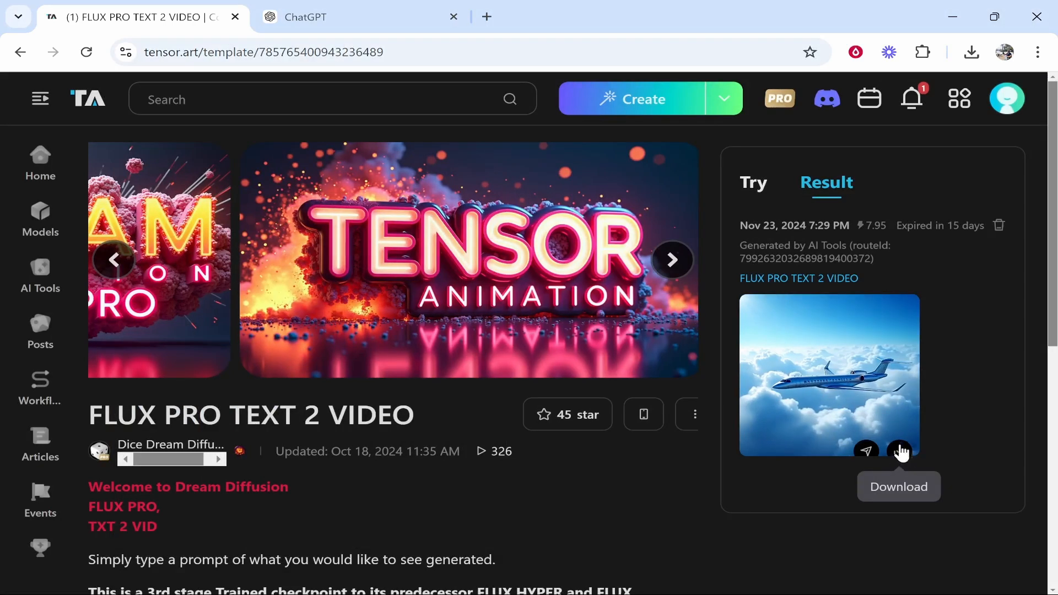
{"action": "left_click", "coordinate": [899, 451]}
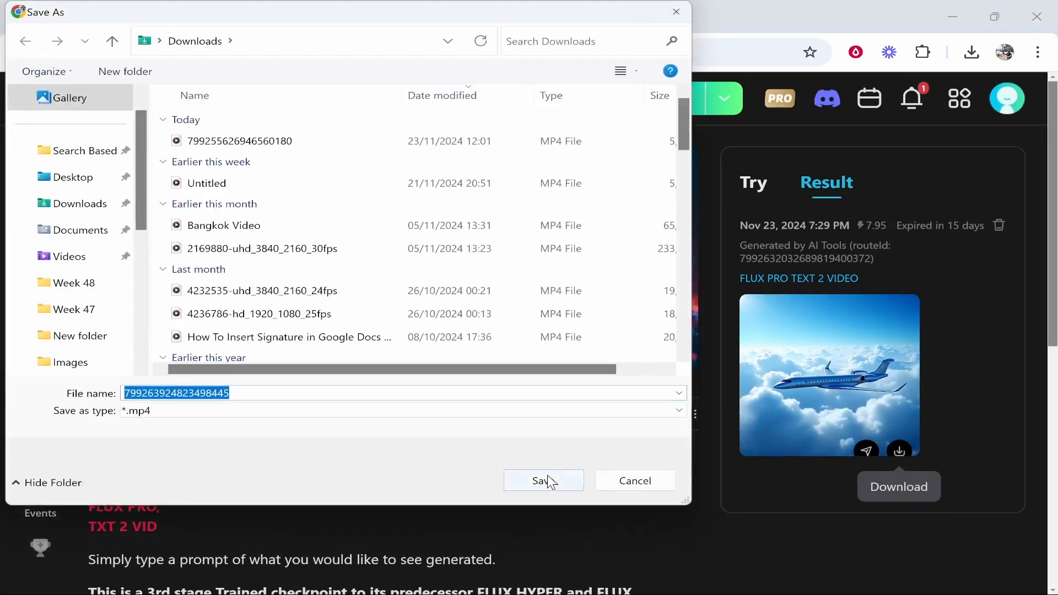
{"action": "left_click", "coordinate": [544, 480]}
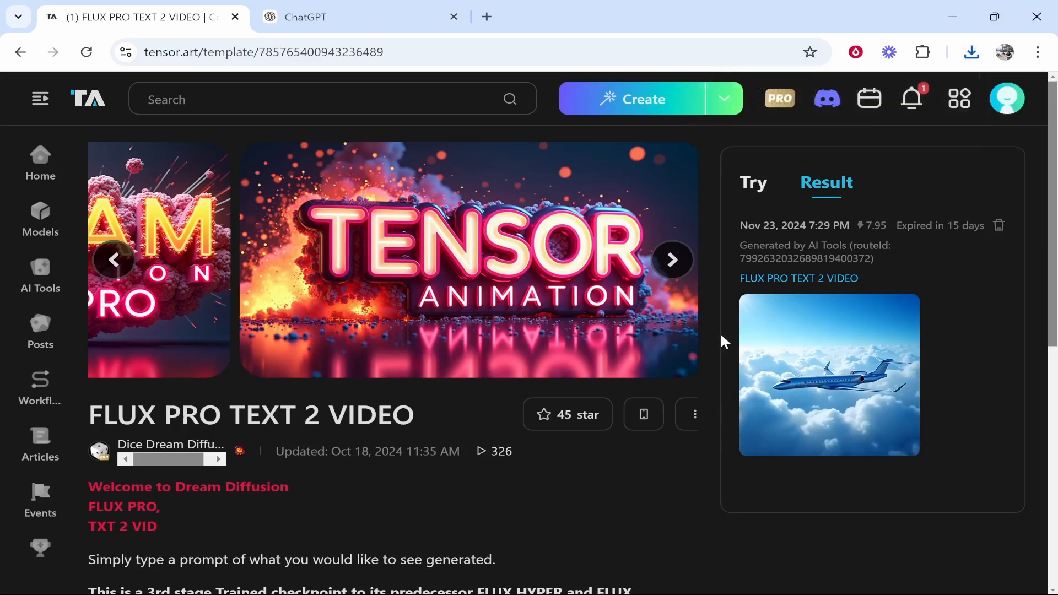
{"action": "mouse_move", "coordinate": [404, 204]}
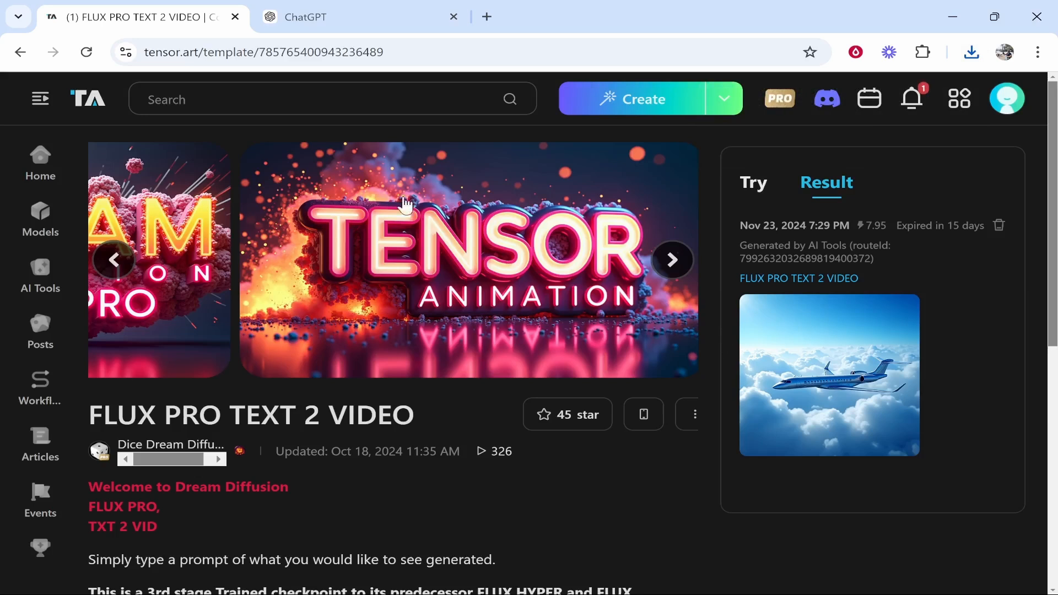
{"action": "mouse_move", "coordinate": [124, 117]}
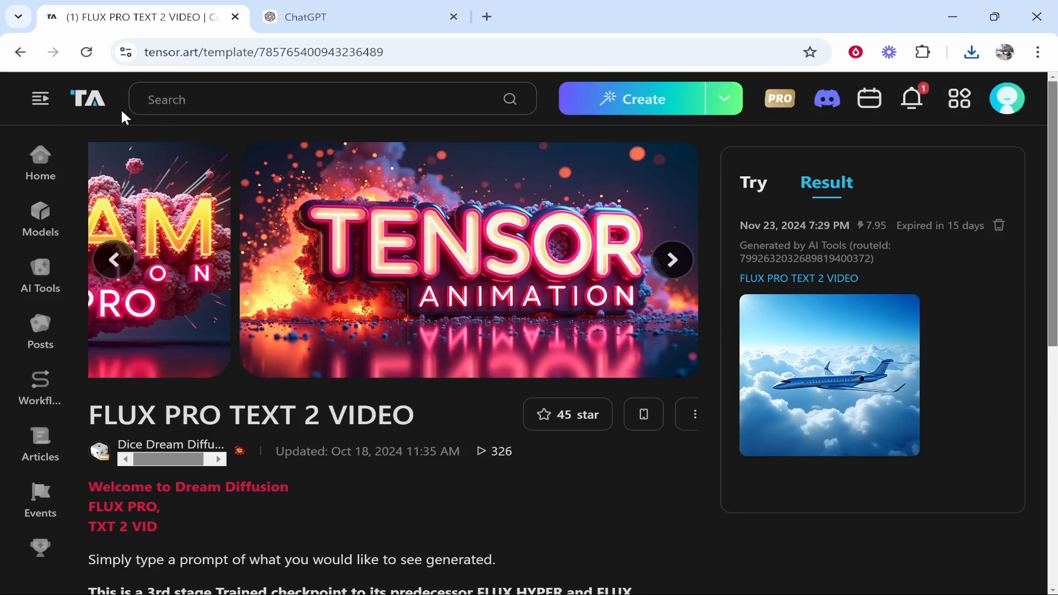
{"action": "mouse_move", "coordinate": [1008, 99]}
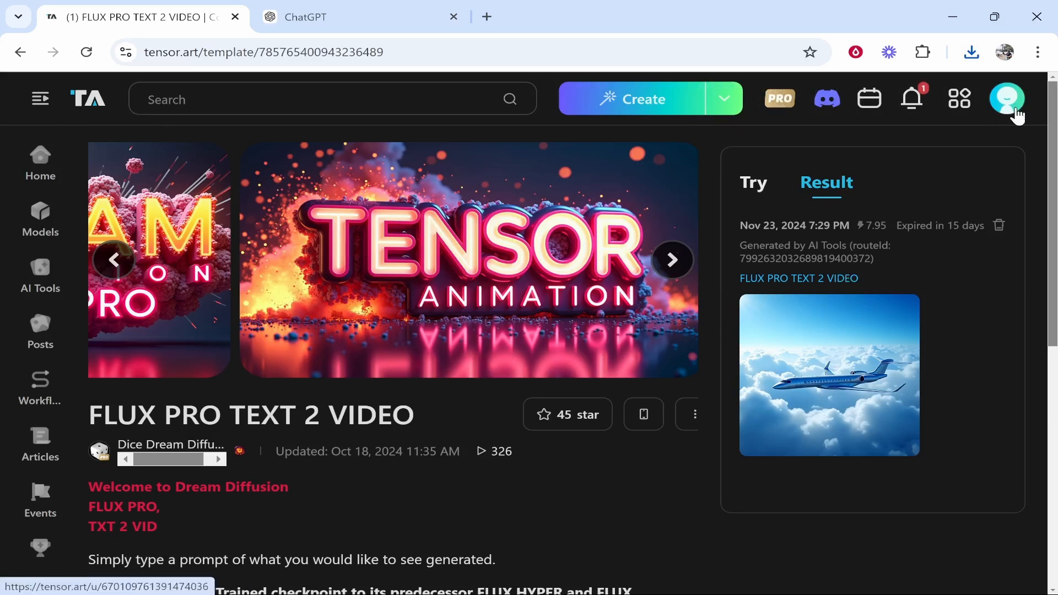
Step: Open the account menu to see the 37.10 credits remaining
{"action": "left_click", "coordinate": [1007, 98]}
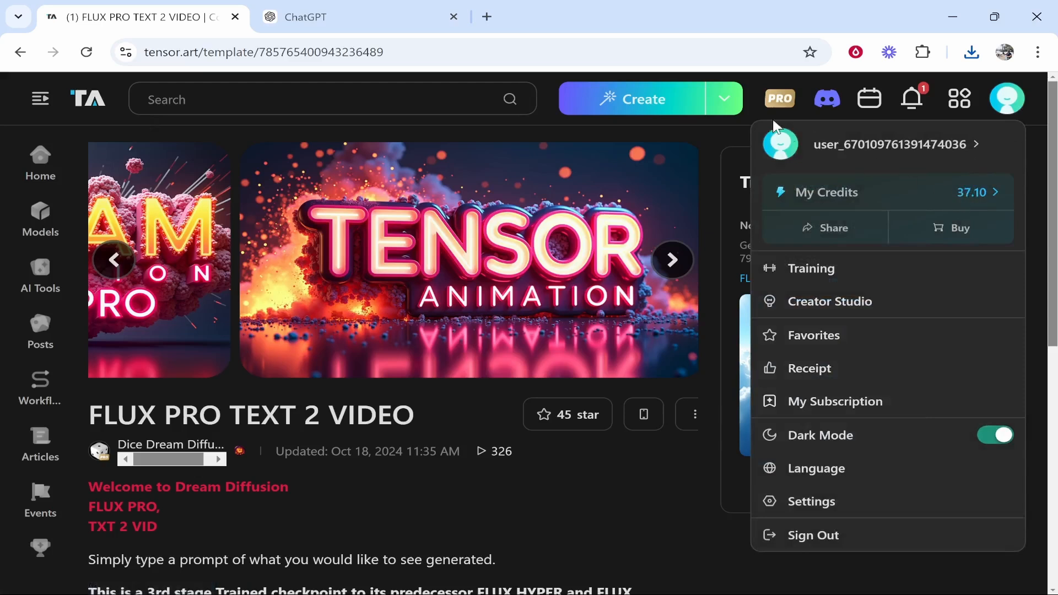